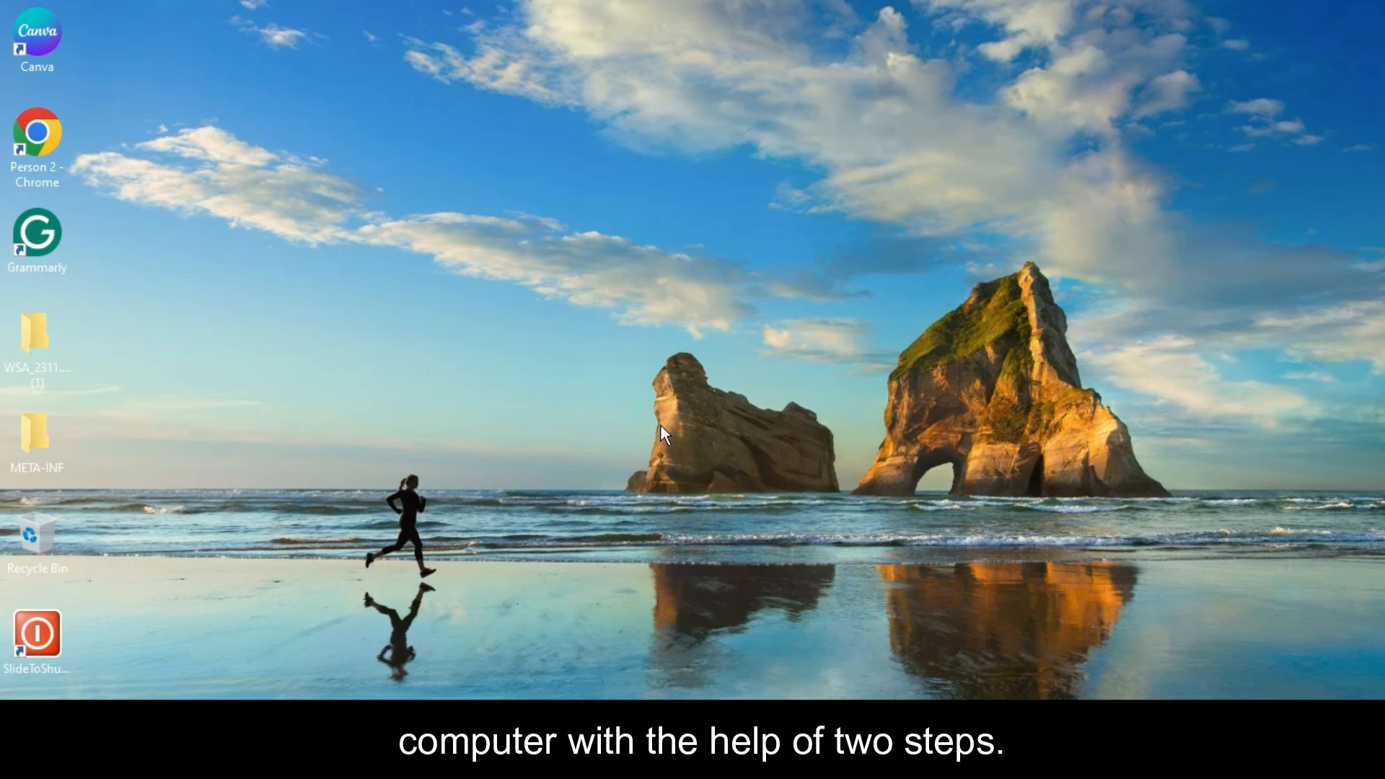
Run services.msc from the Run dialog to open the Services console
key("Win+r")
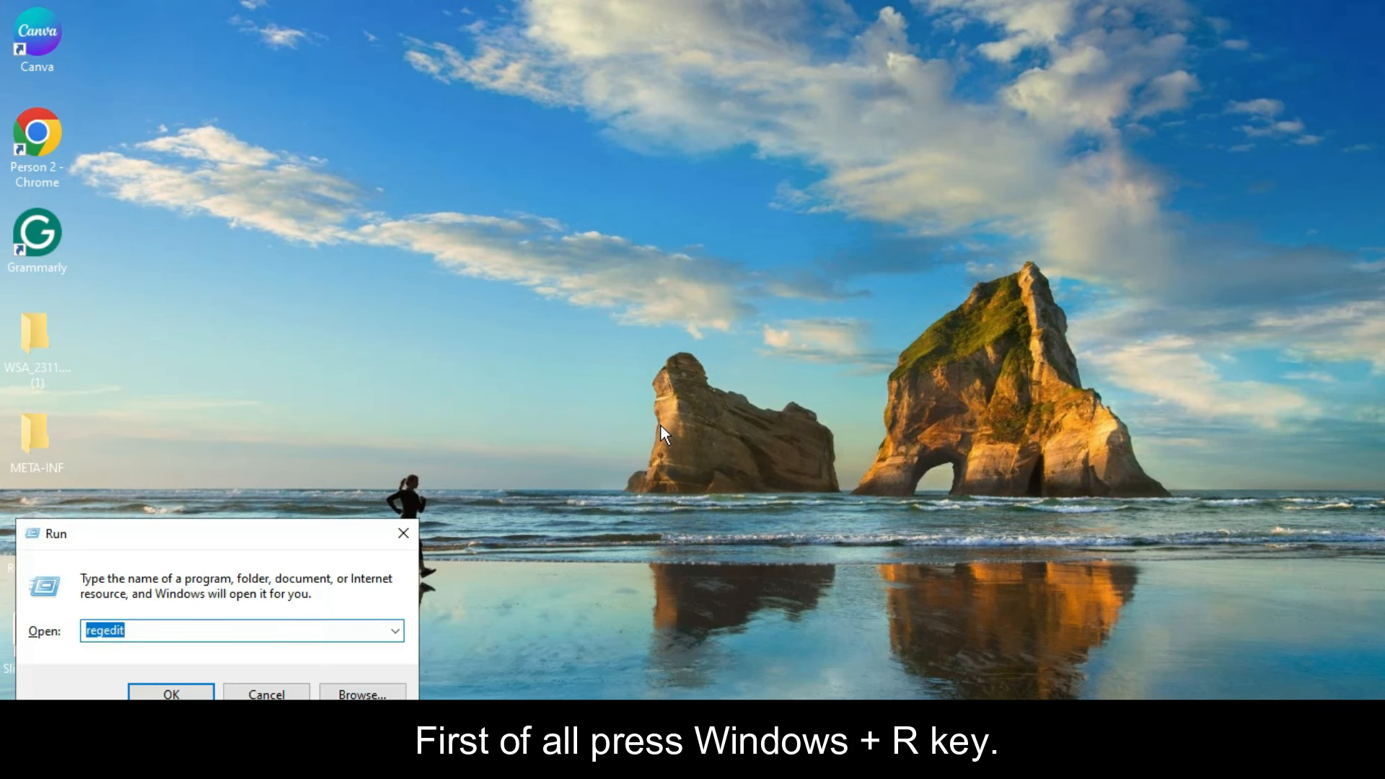
type("ser")
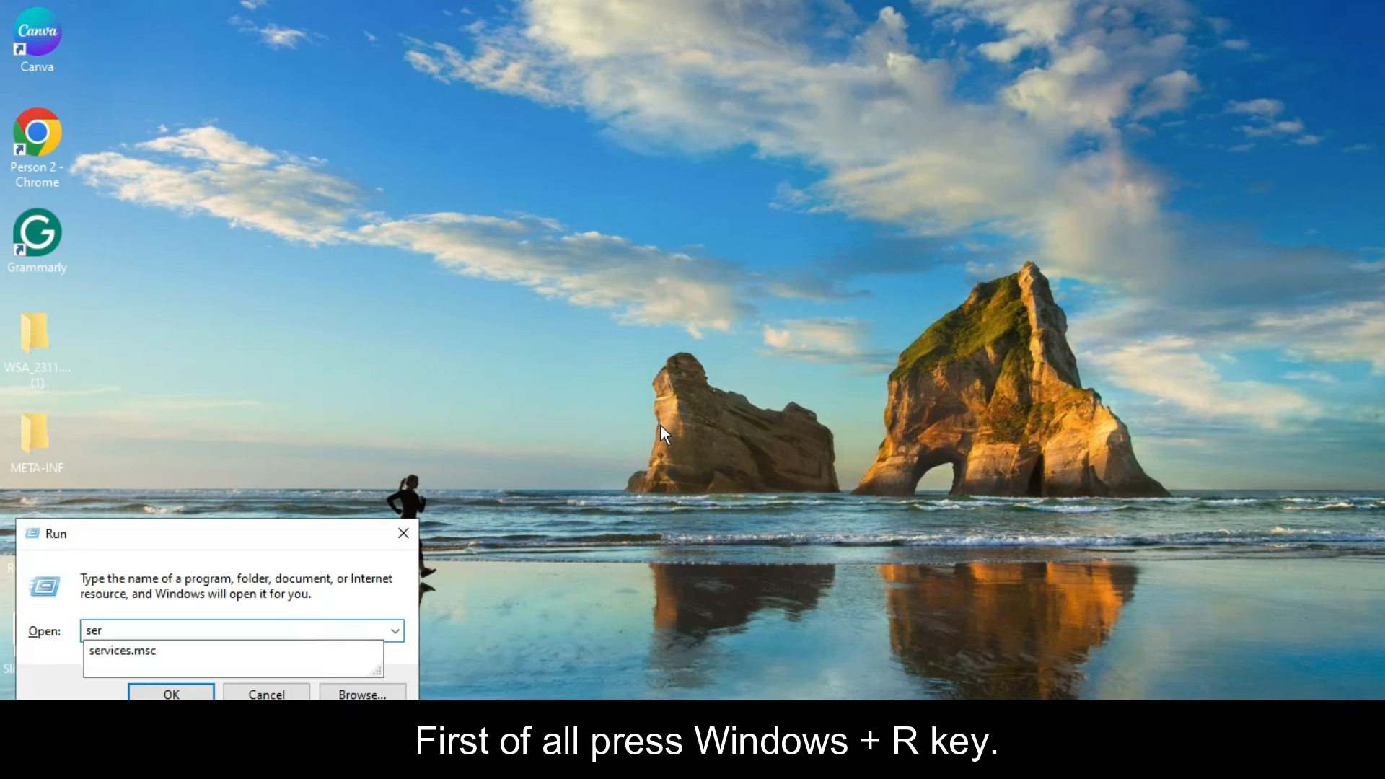
type("v")
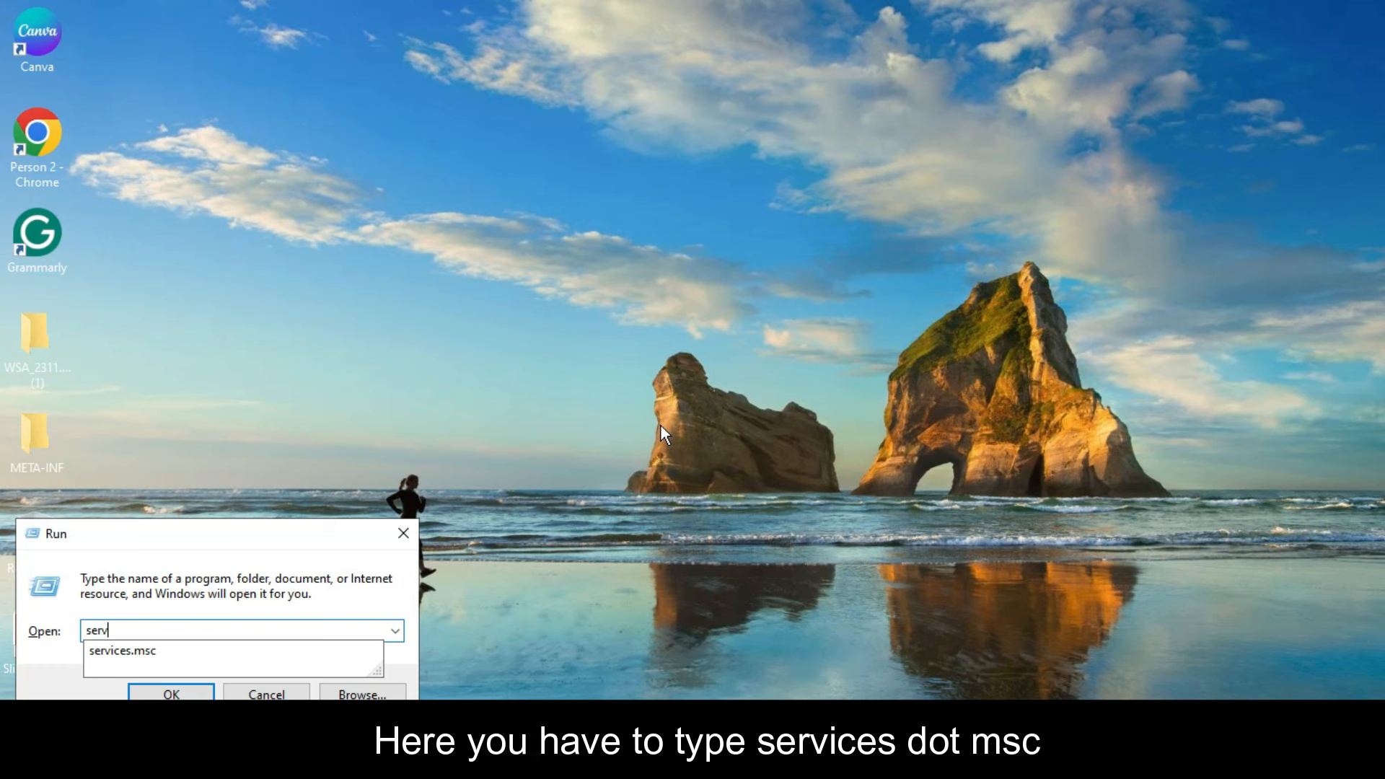
type("ices")
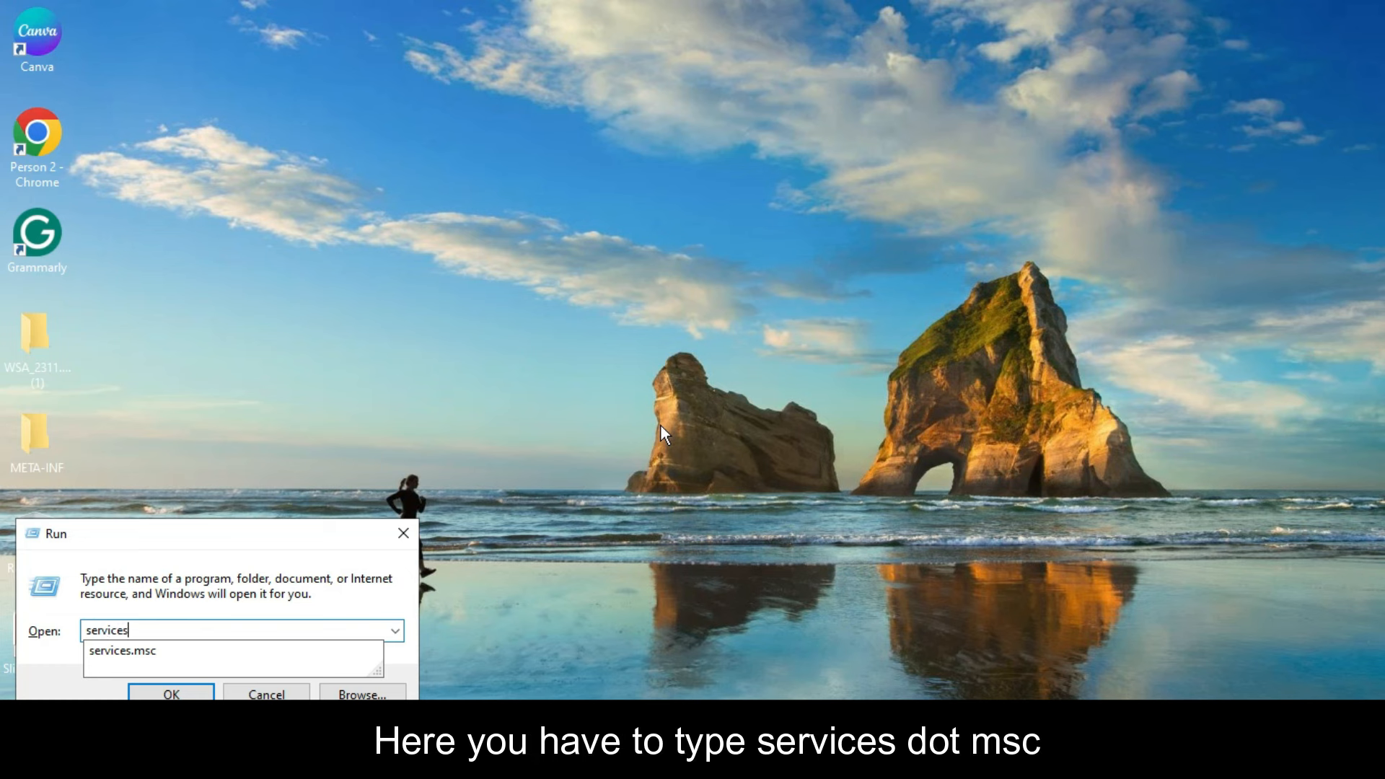
type(".msc")
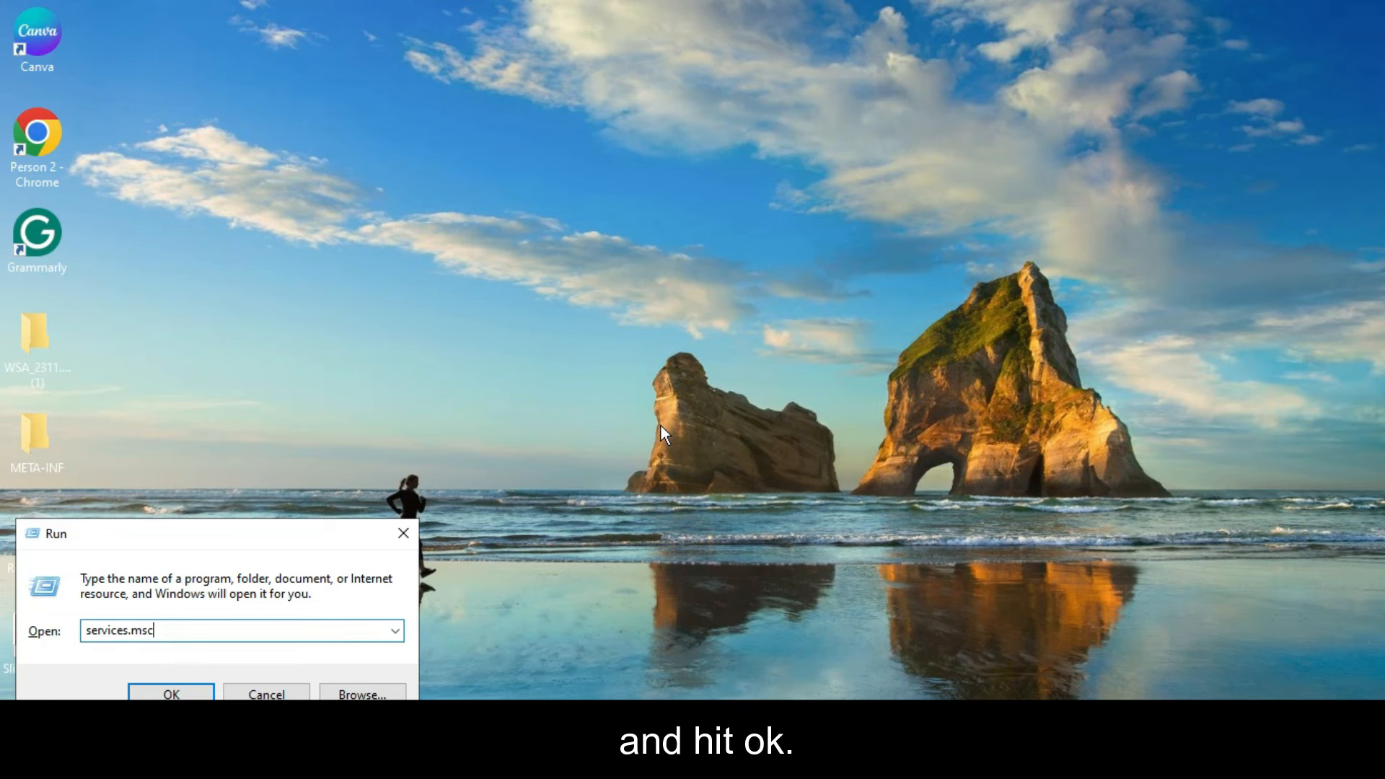
left_click(171, 695)
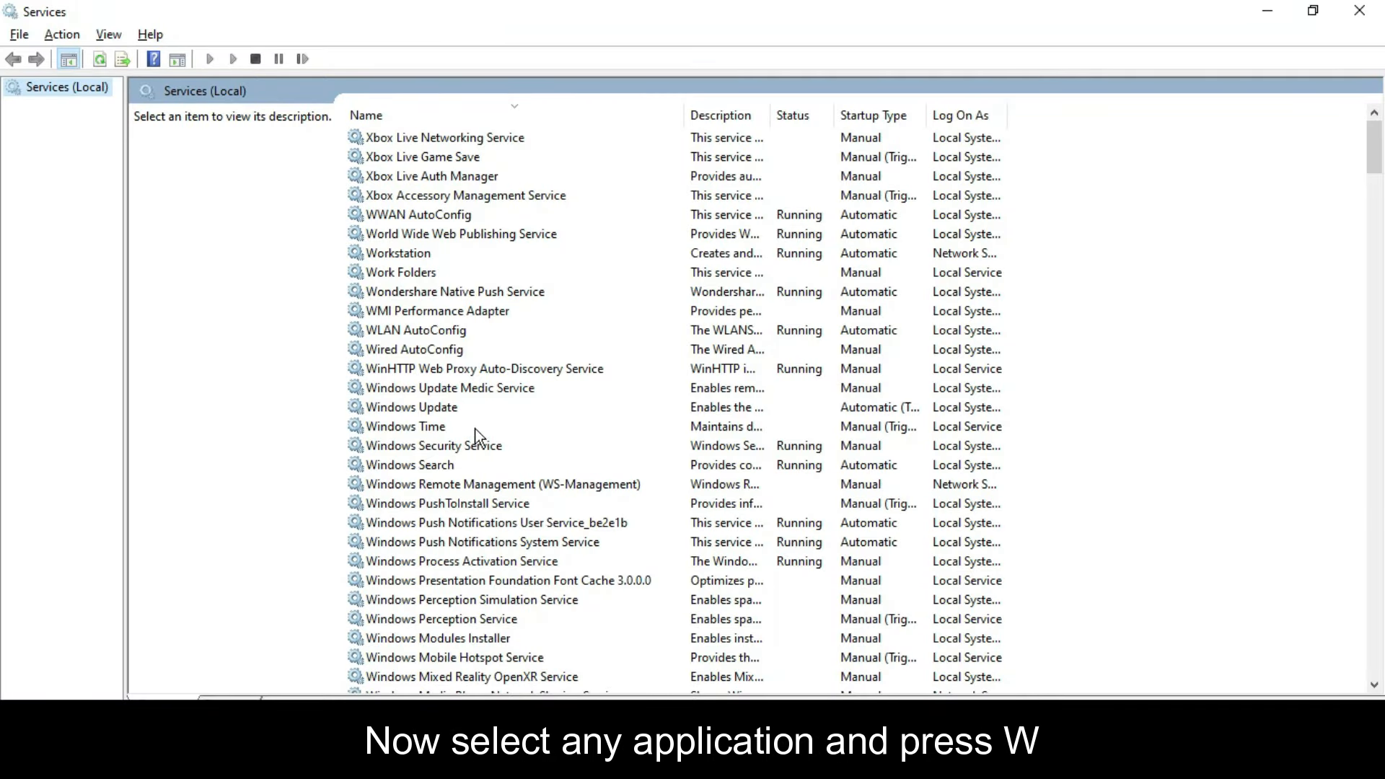
Set the Windows Update service's startup type to Disabled, apply and confirm
left_click(412, 407)
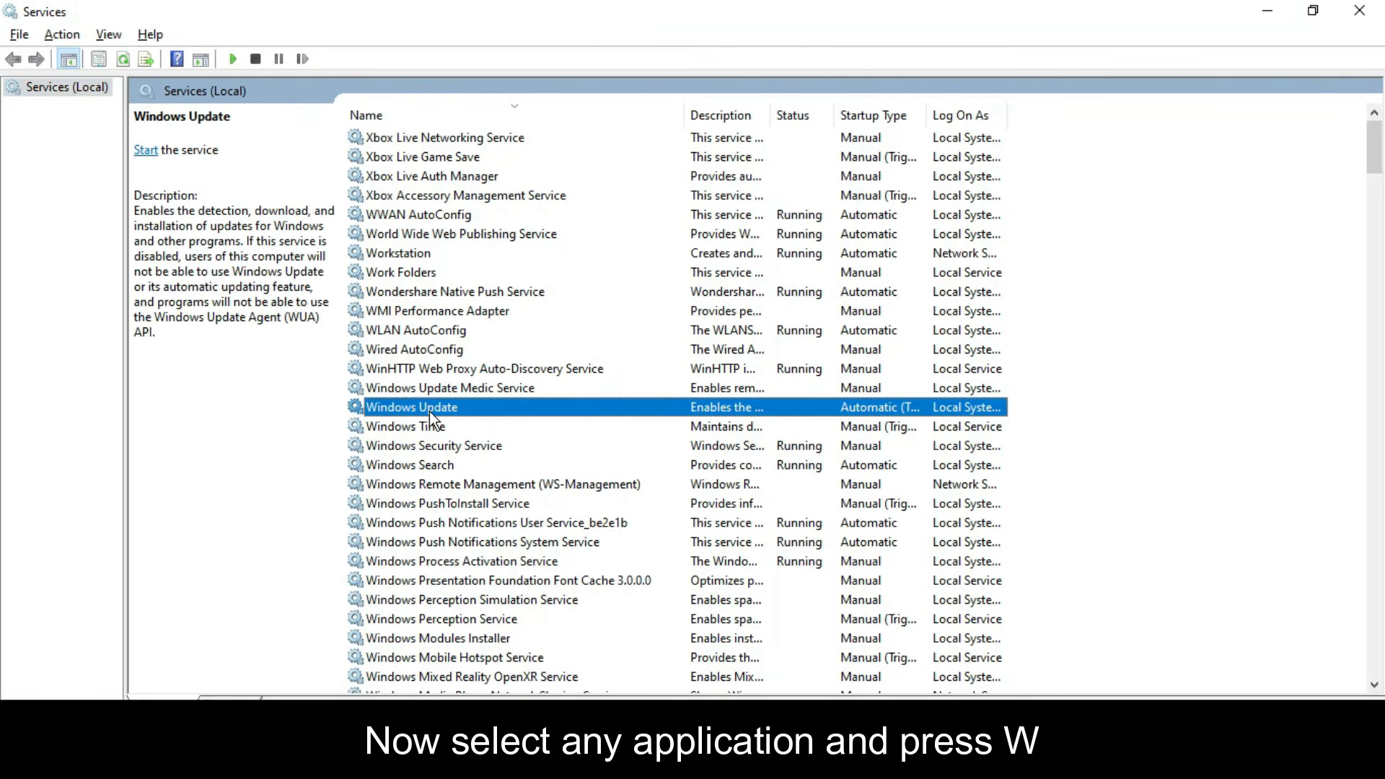
right_click(412, 407)
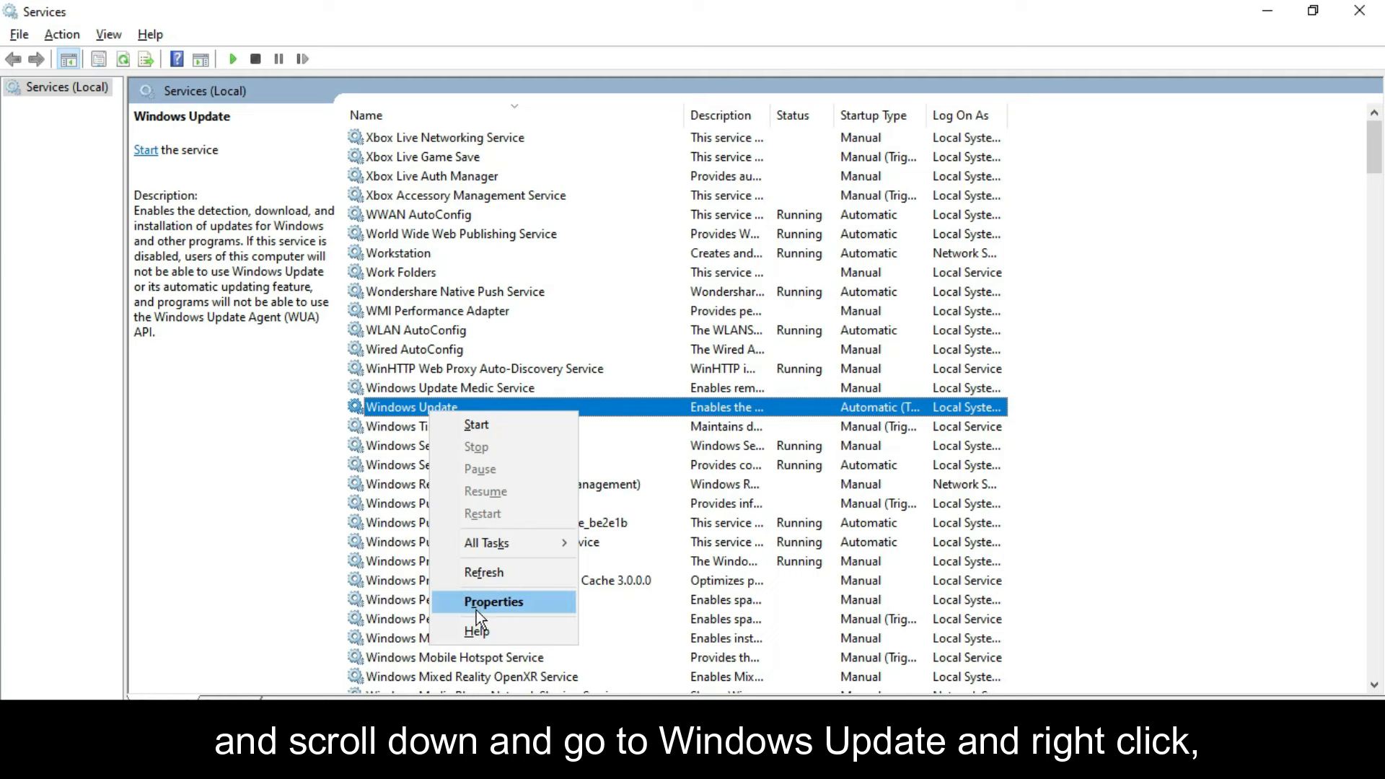
left_click(493, 601)
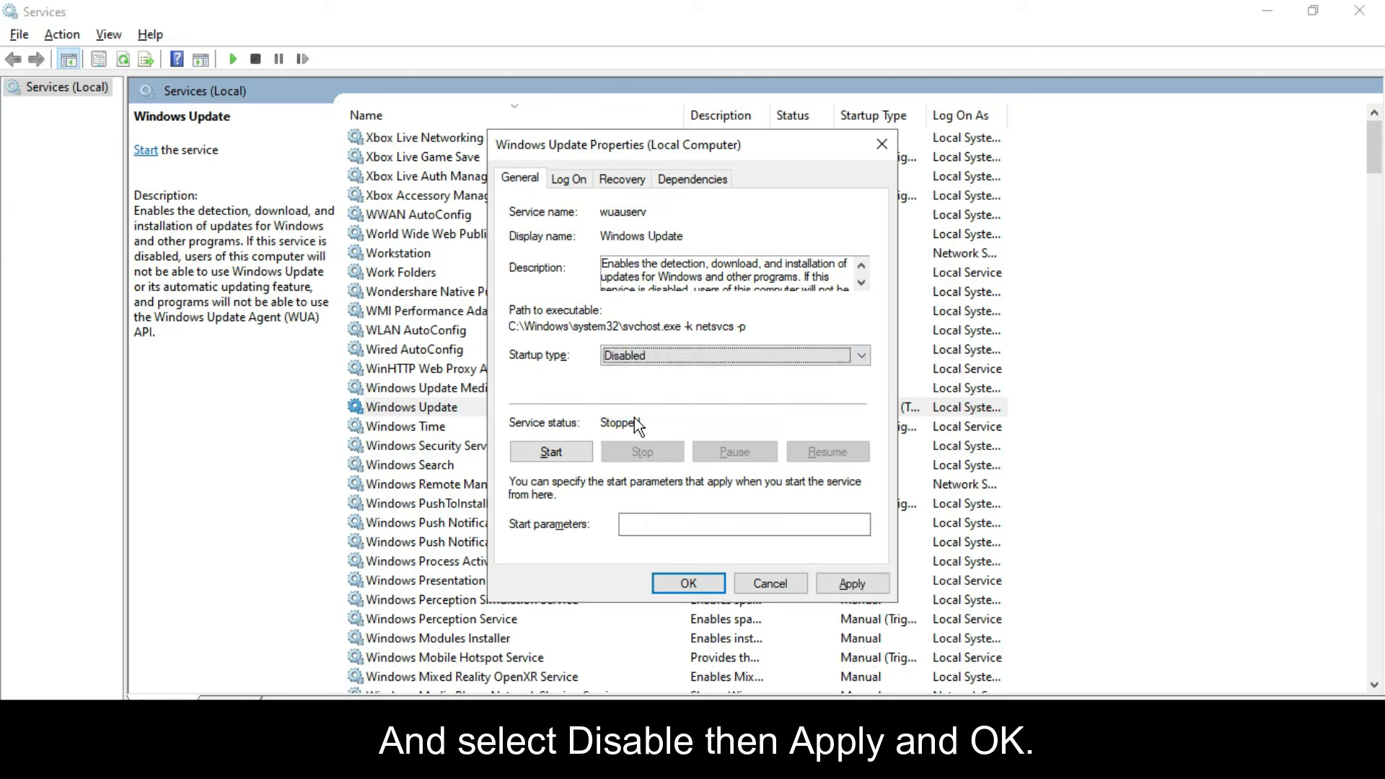
left_click(853, 583)
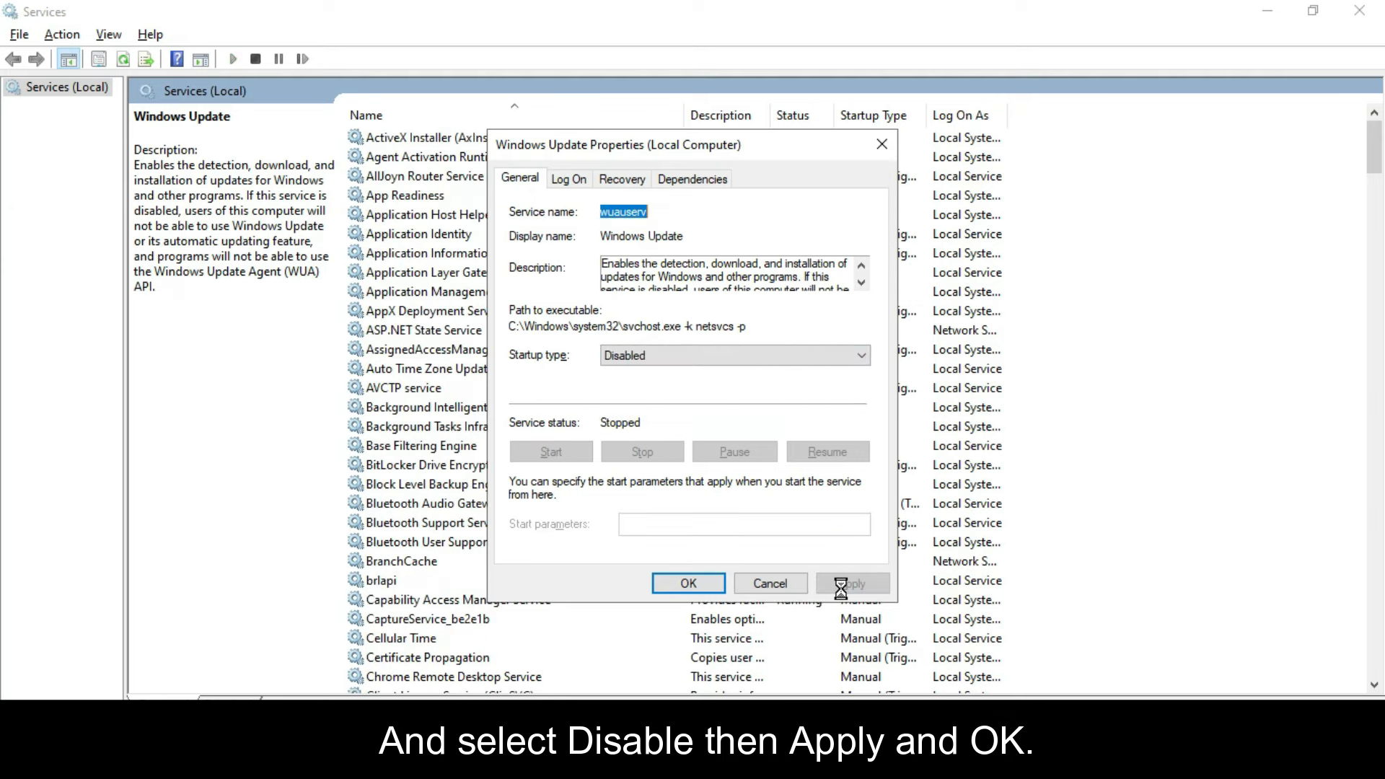
left_click(688, 583)
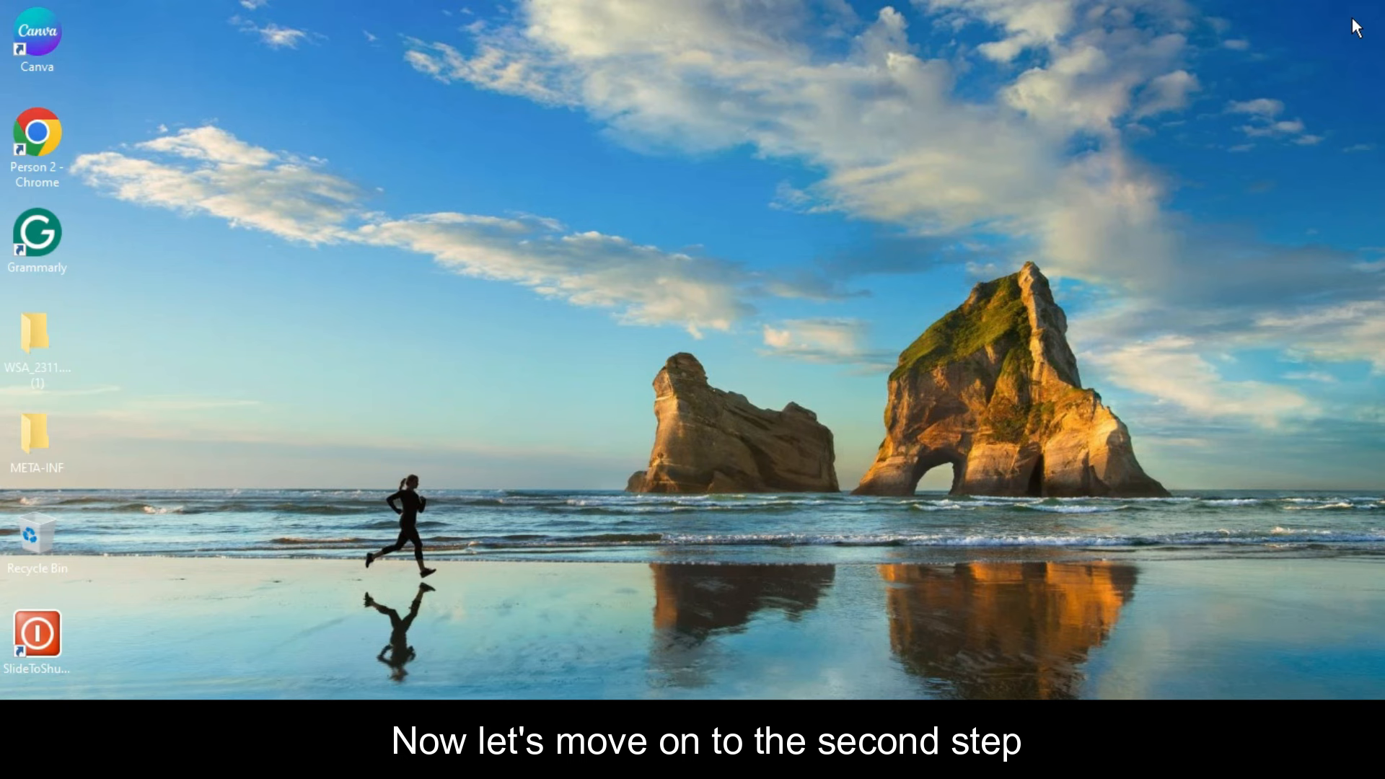
mouse_move(511, 527)
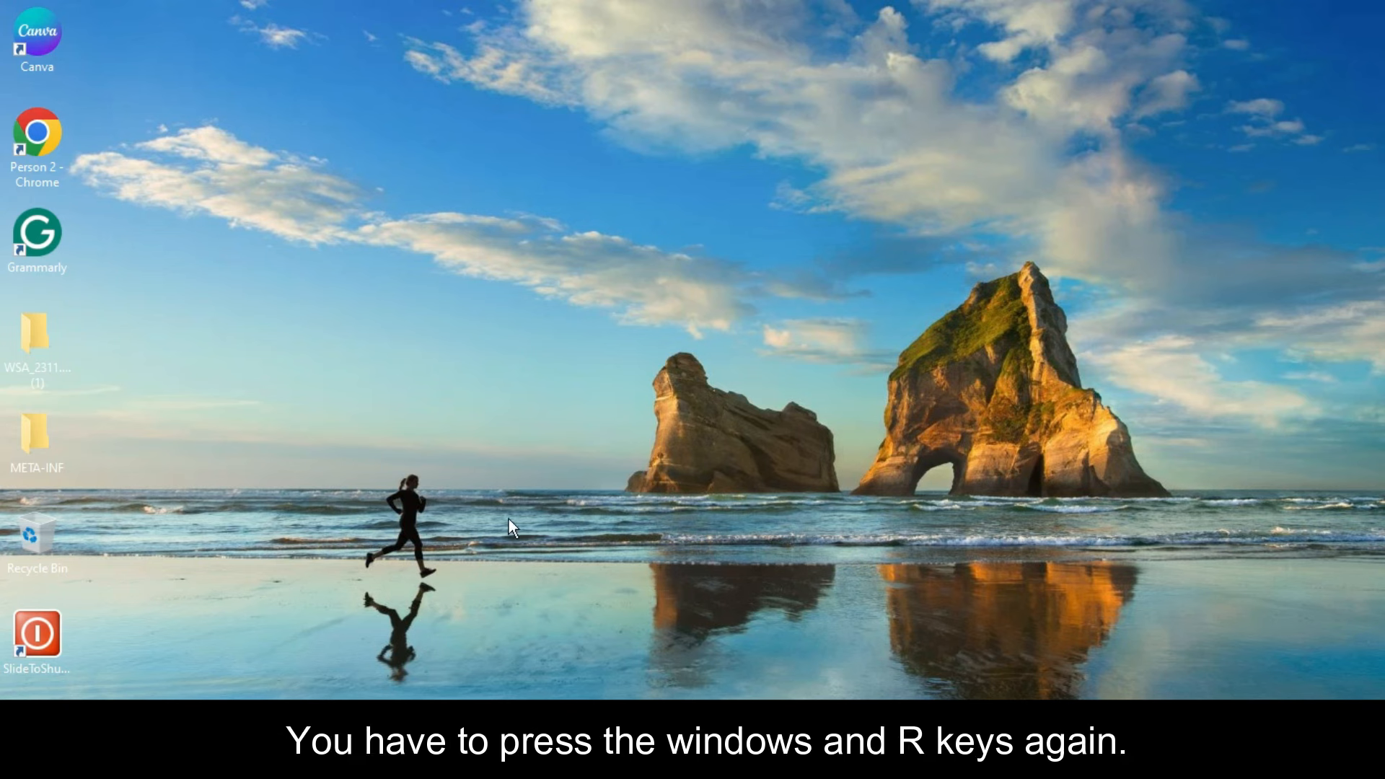
Run regedit from the Run dialog to open Registry Editor
key("Win+R")
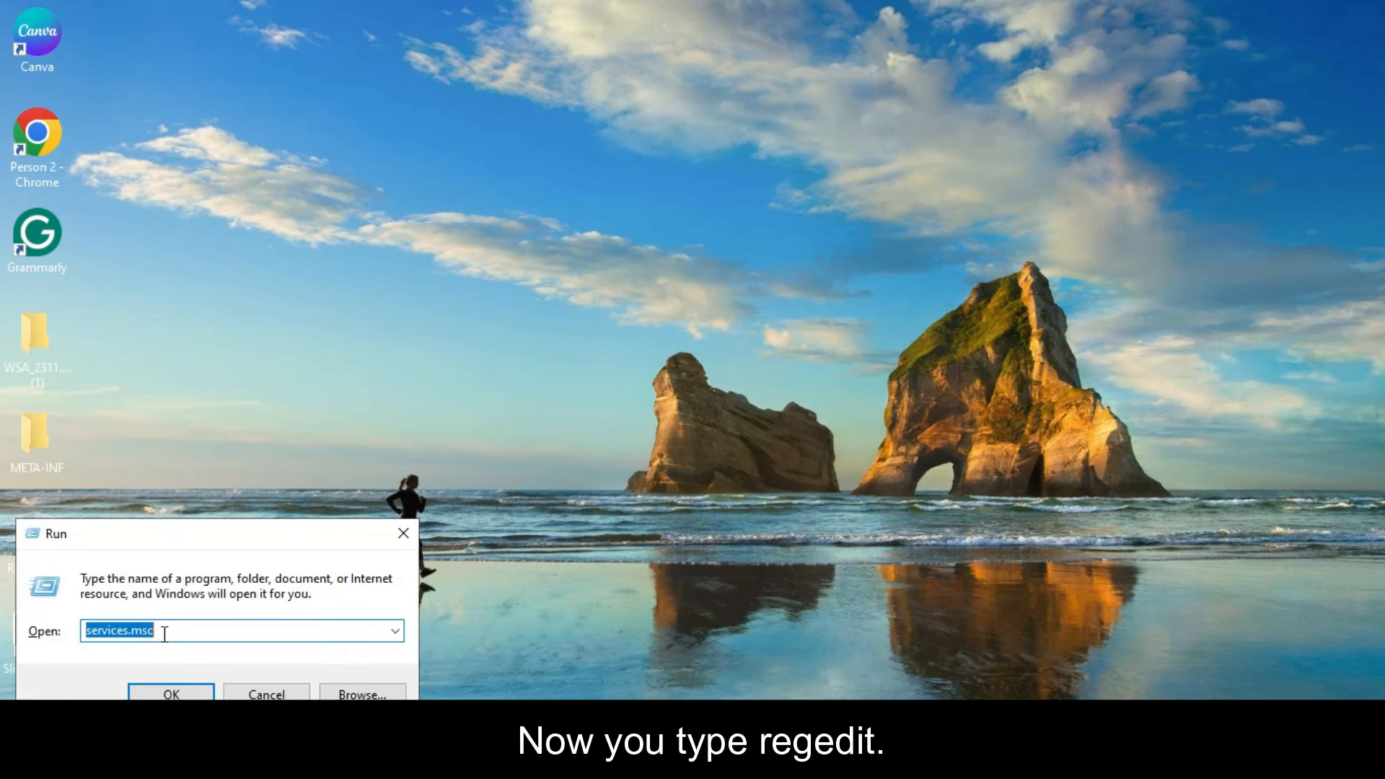
type("re")
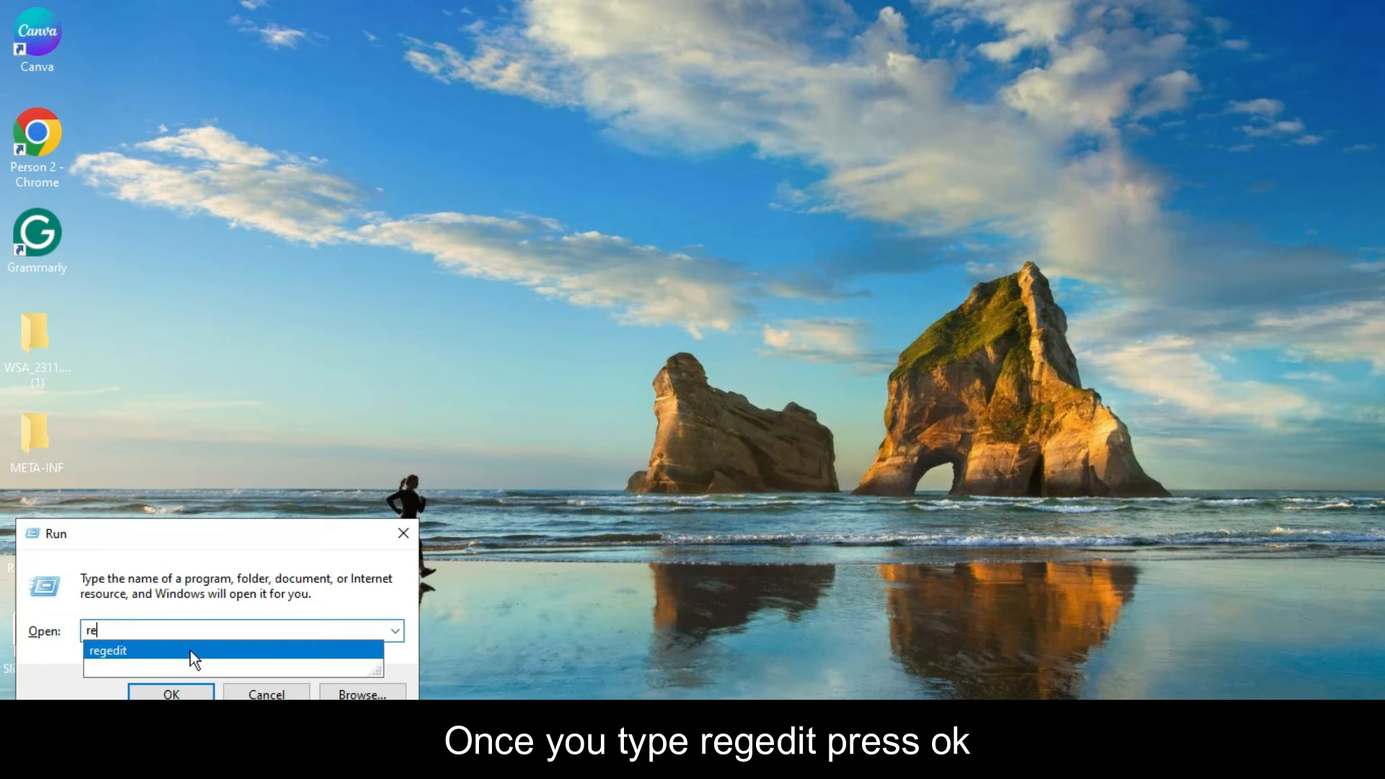
left_click(171, 694)
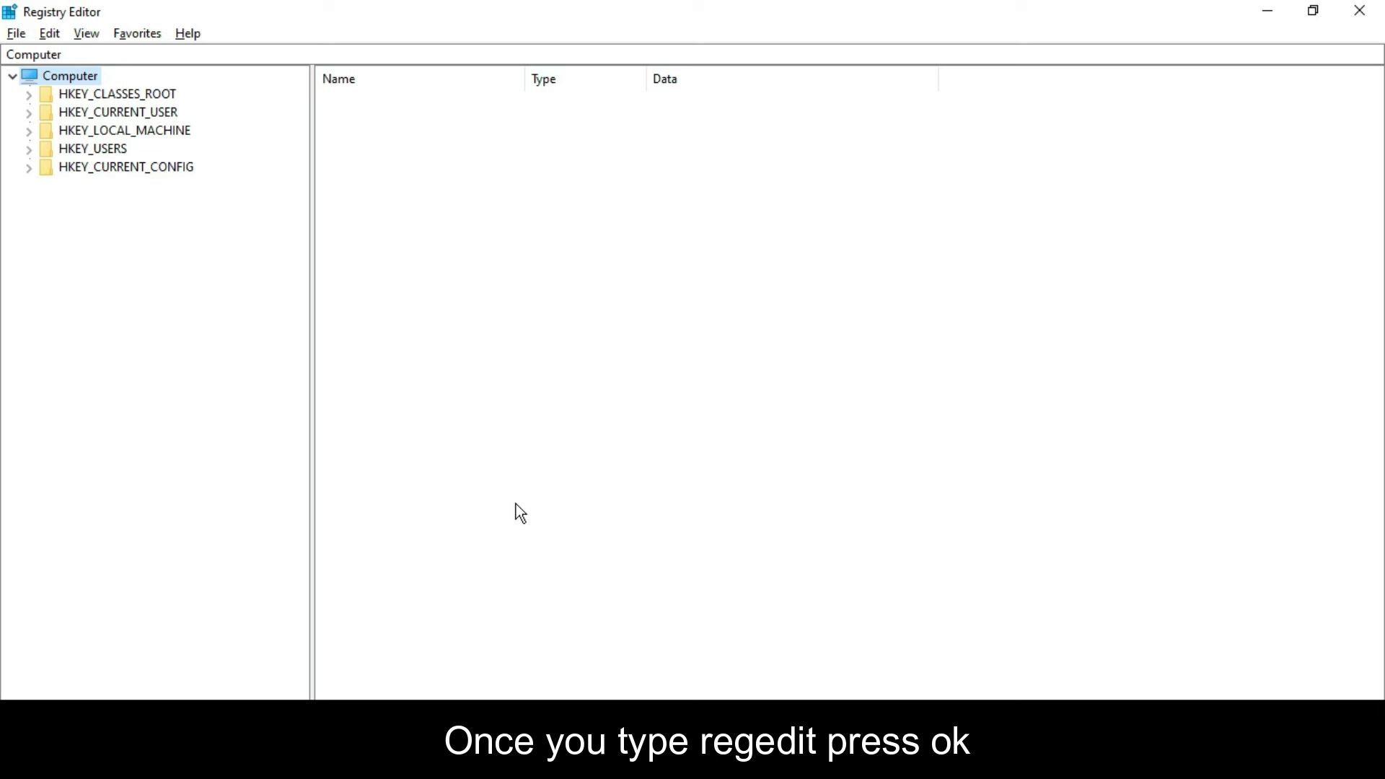
Expand HKEY_LOCAL_MACHINE down to SOFTWARE\Policies\Microsoft and its Windows subkey
left_click(28, 130)
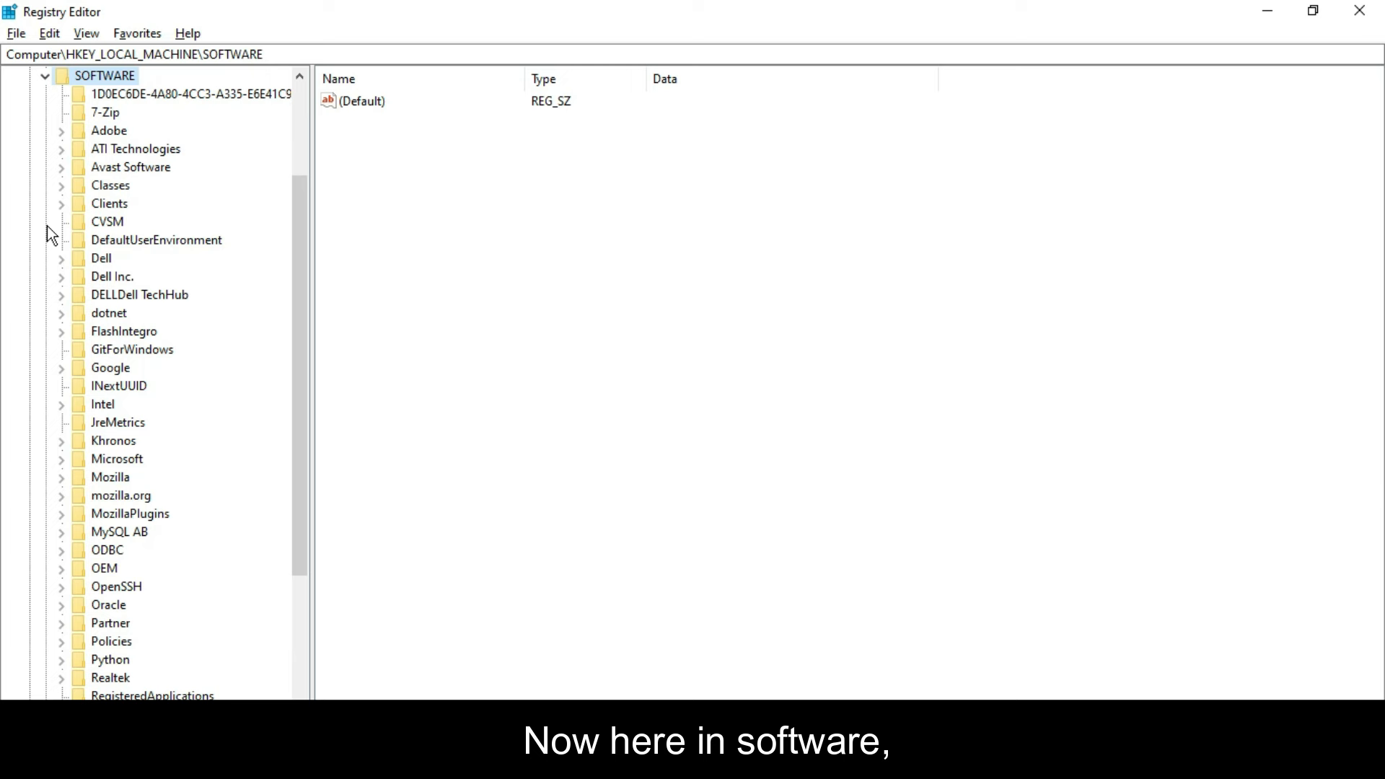
mouse_move(96, 502)
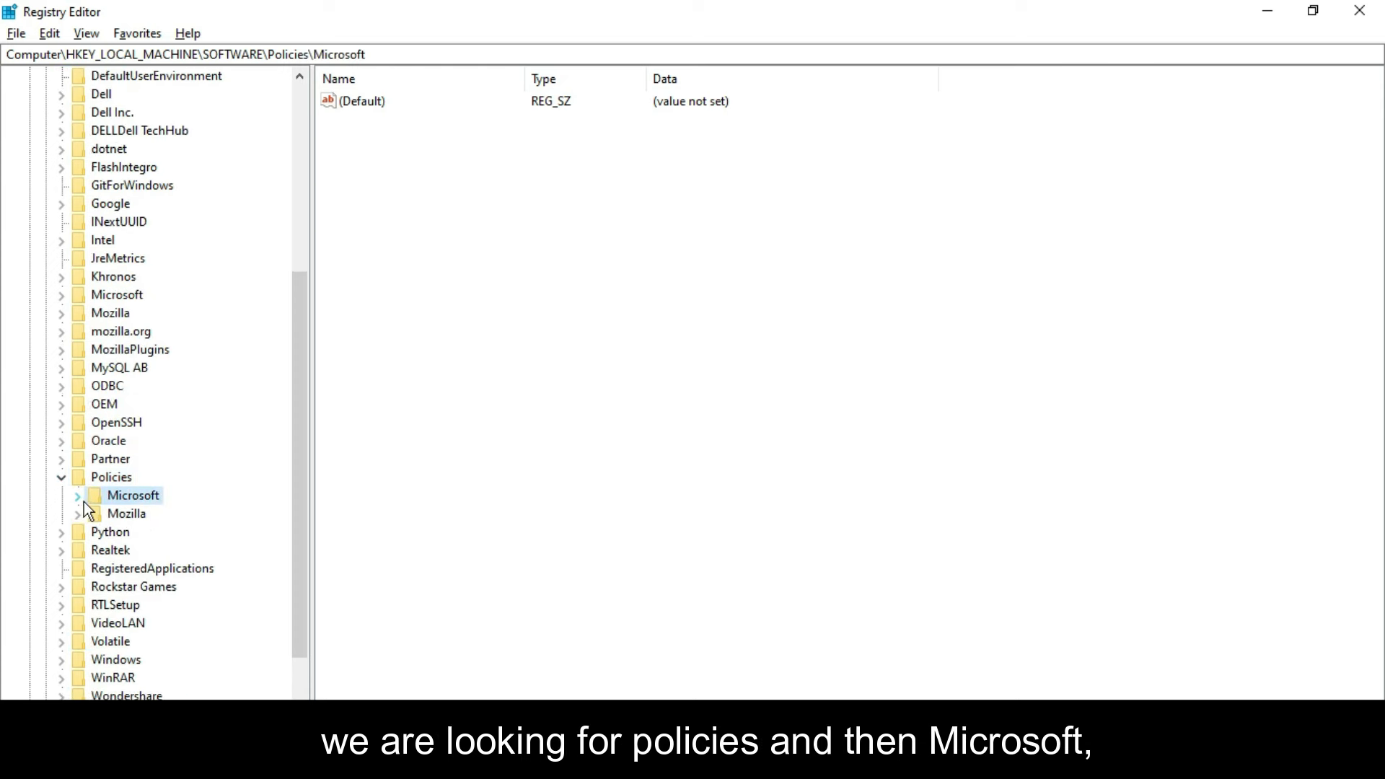
left_click(75, 496)
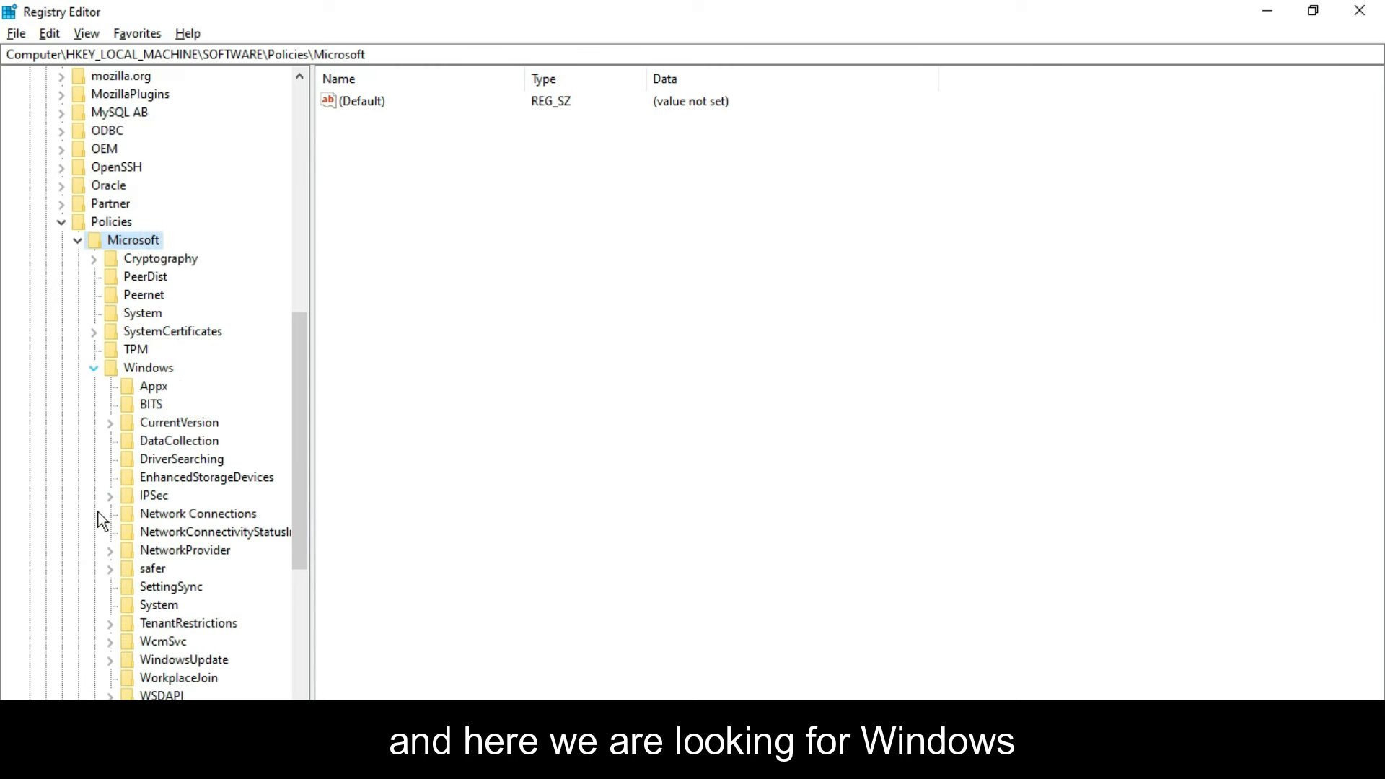
scroll("down", 3)
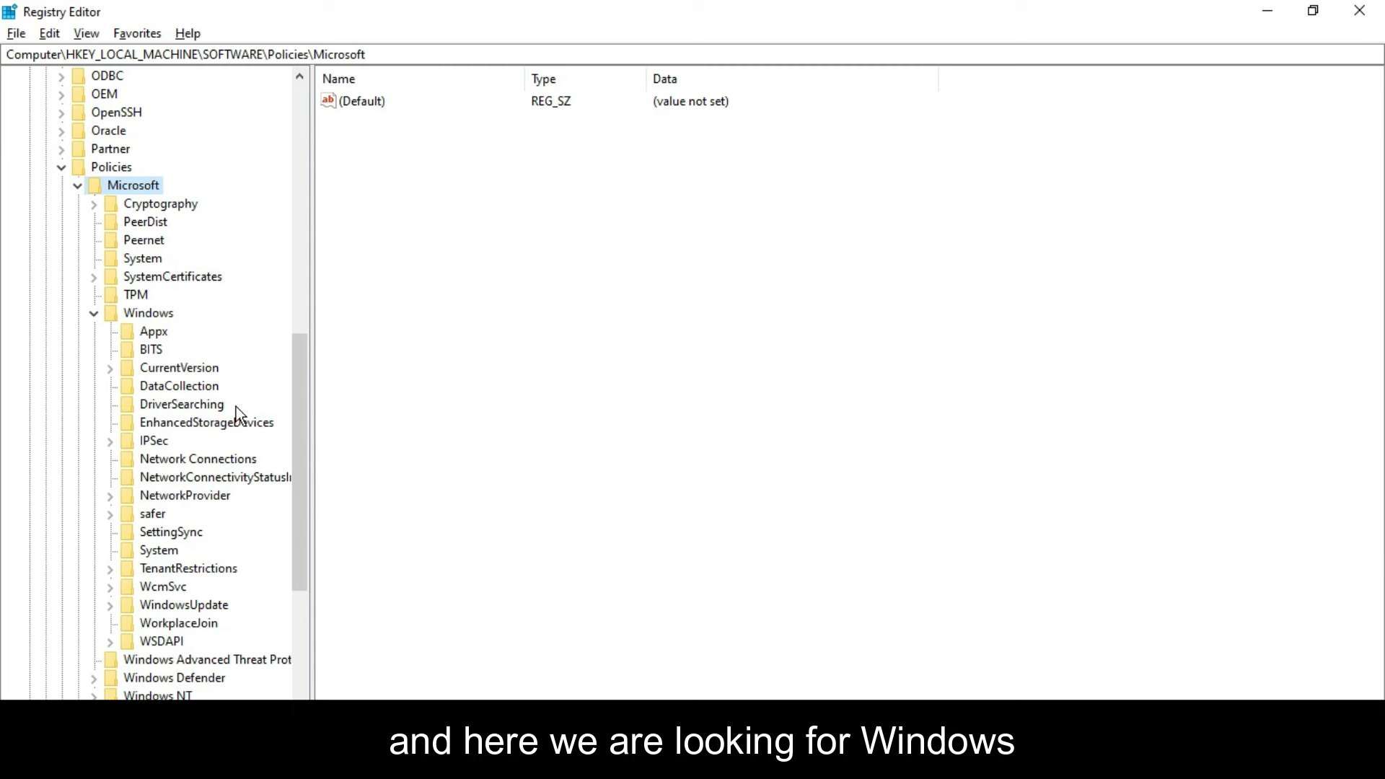
mouse_move(110, 282)
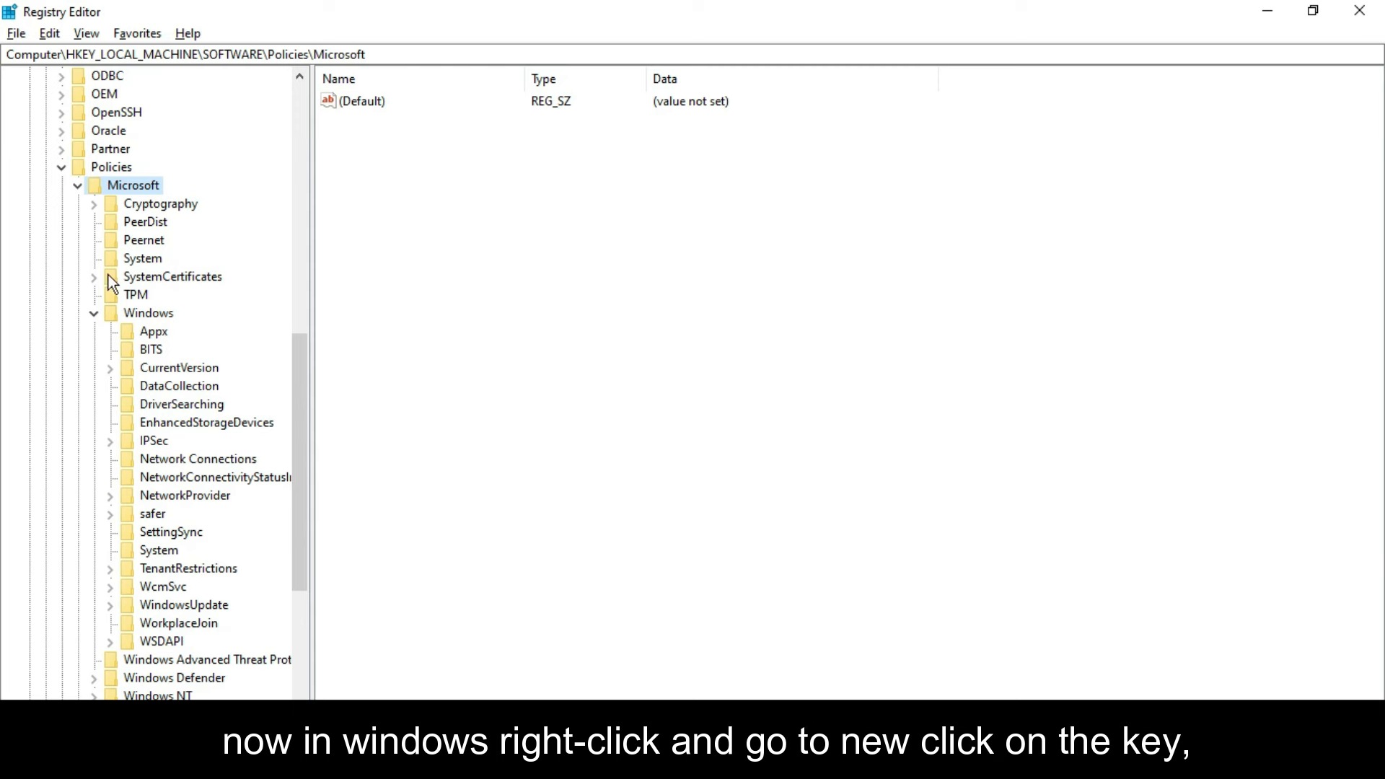
Create a new key named WindowsUpdate under Policies\Microsoft\Windows
right_click(149, 203)
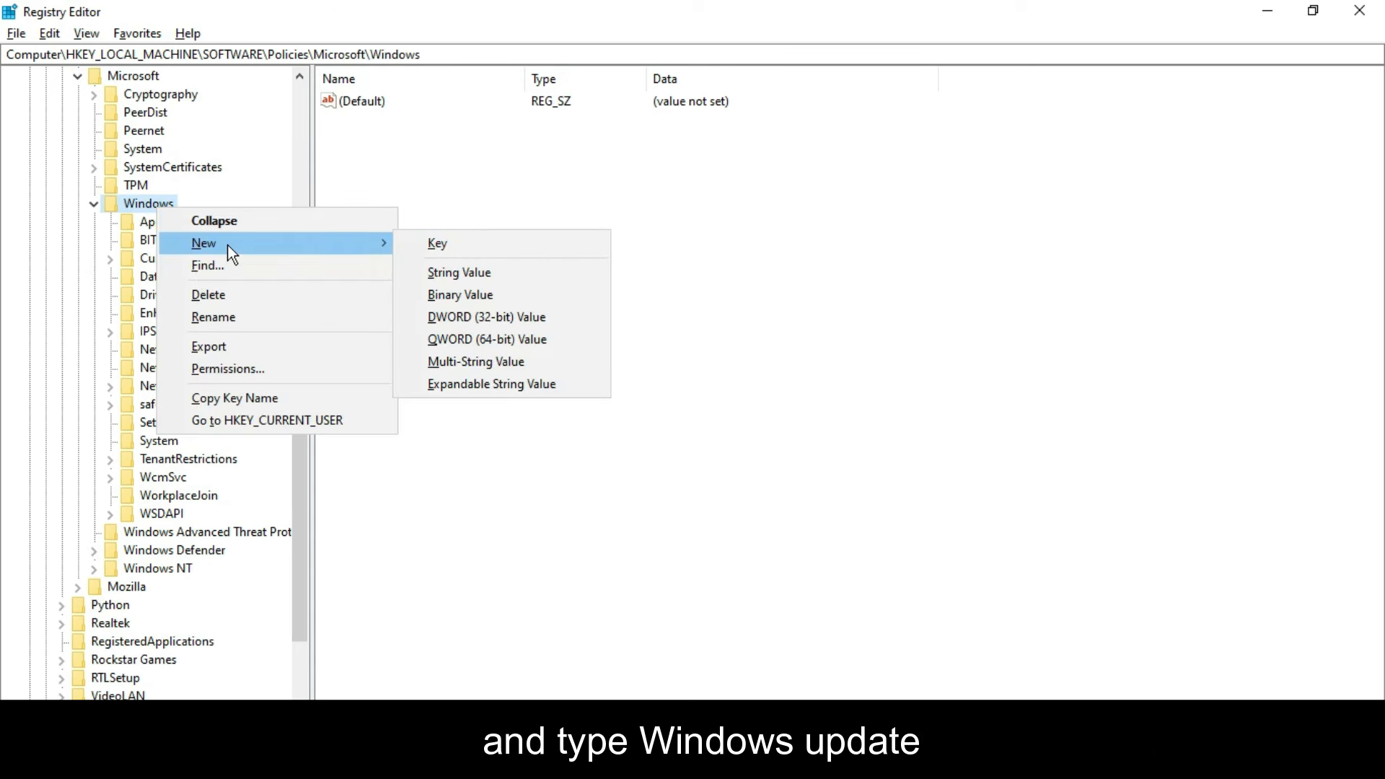
left_click(437, 243)
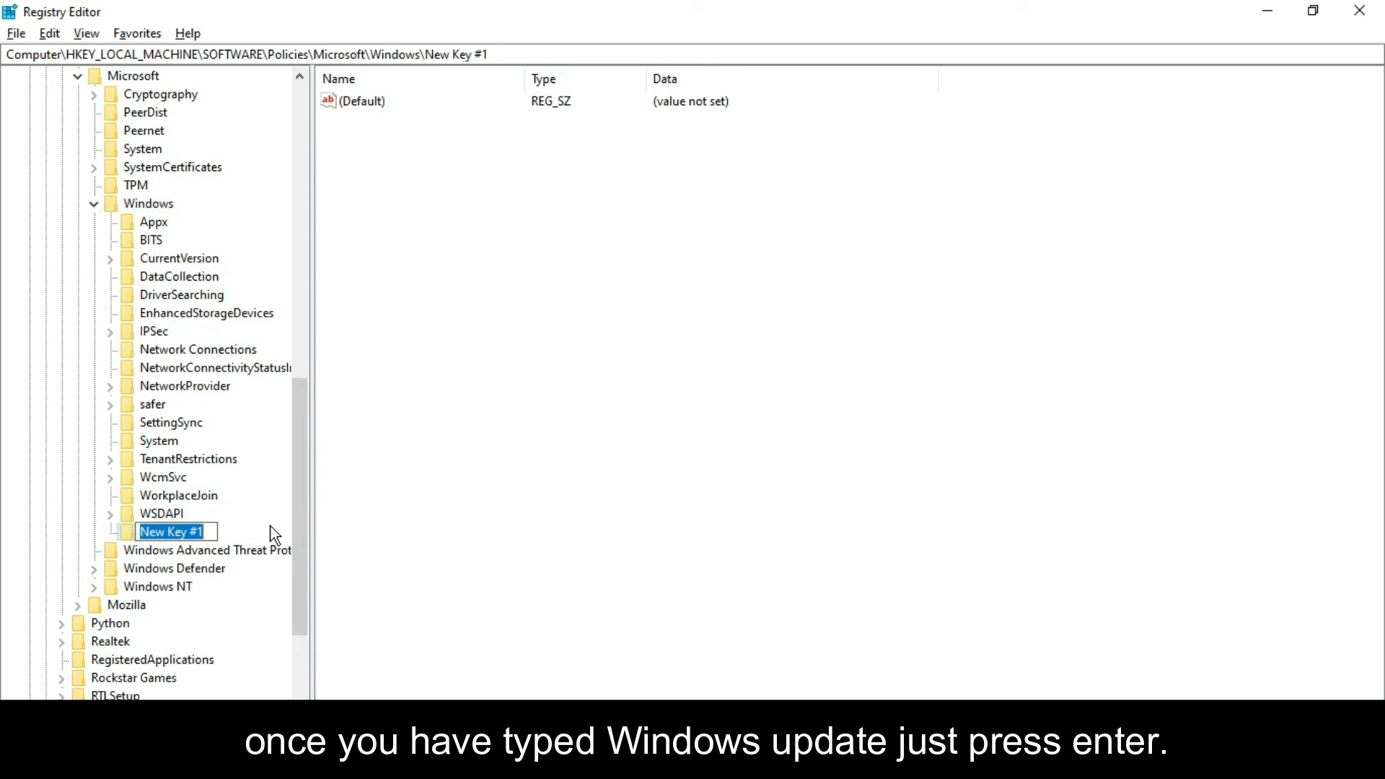
type("WindowsUpdate")
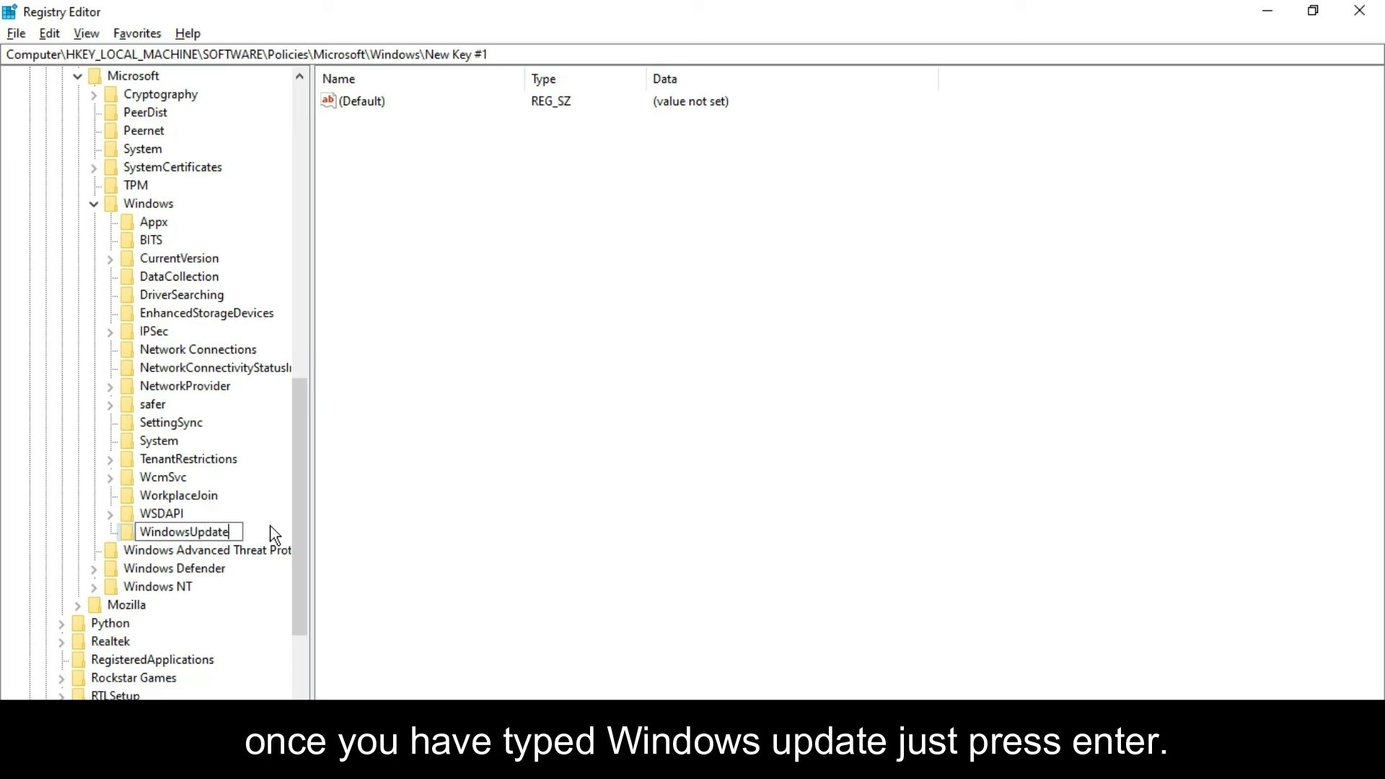
key("Enter")
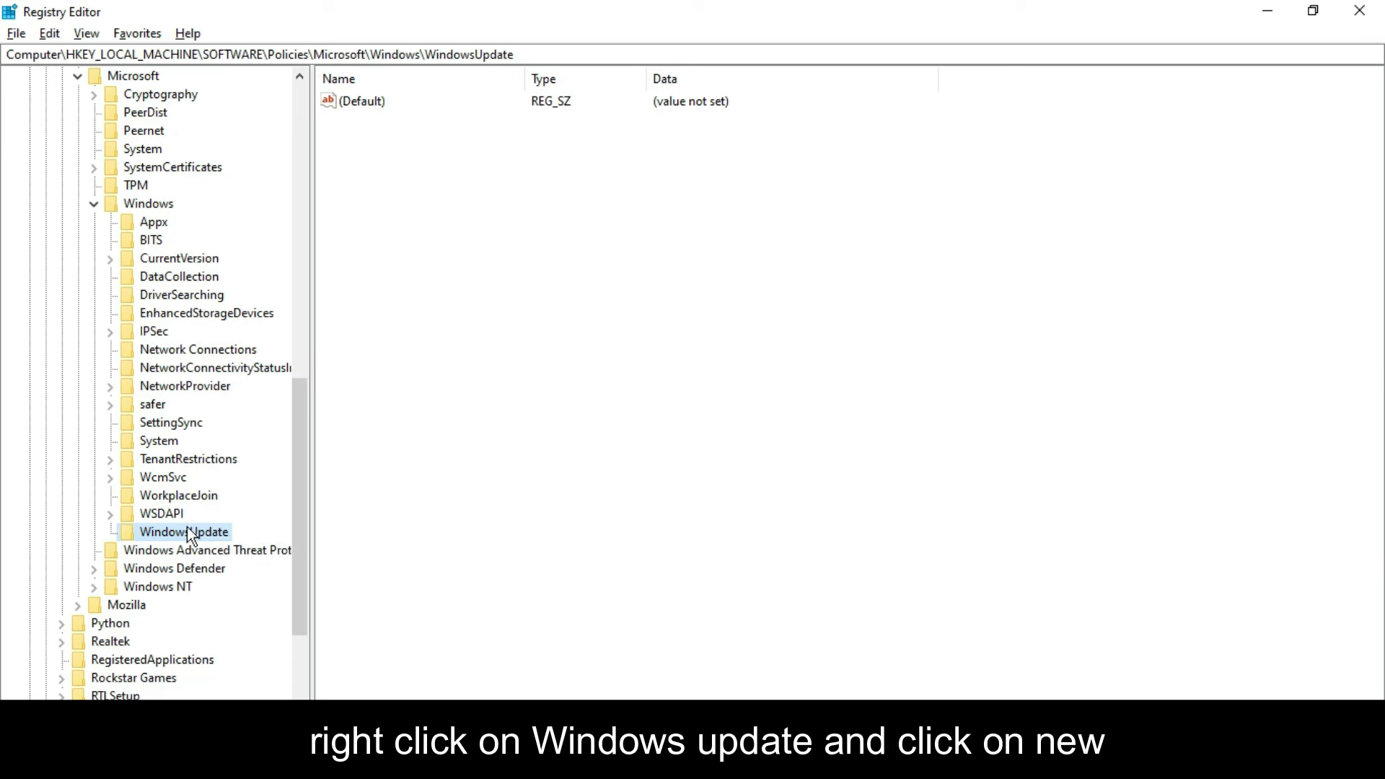
Add an AU subkey inside WindowsUpdate and open it
left_click(184, 532)
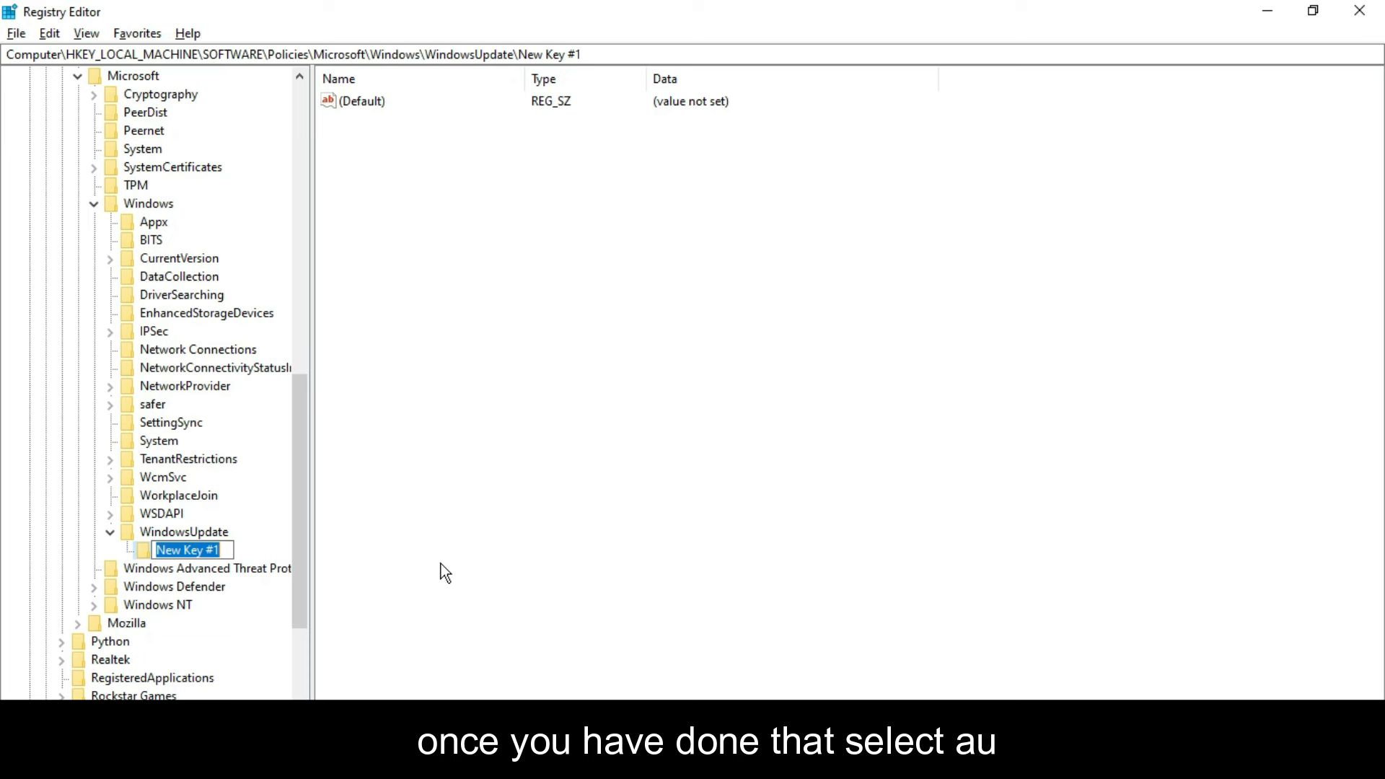
type("AU")
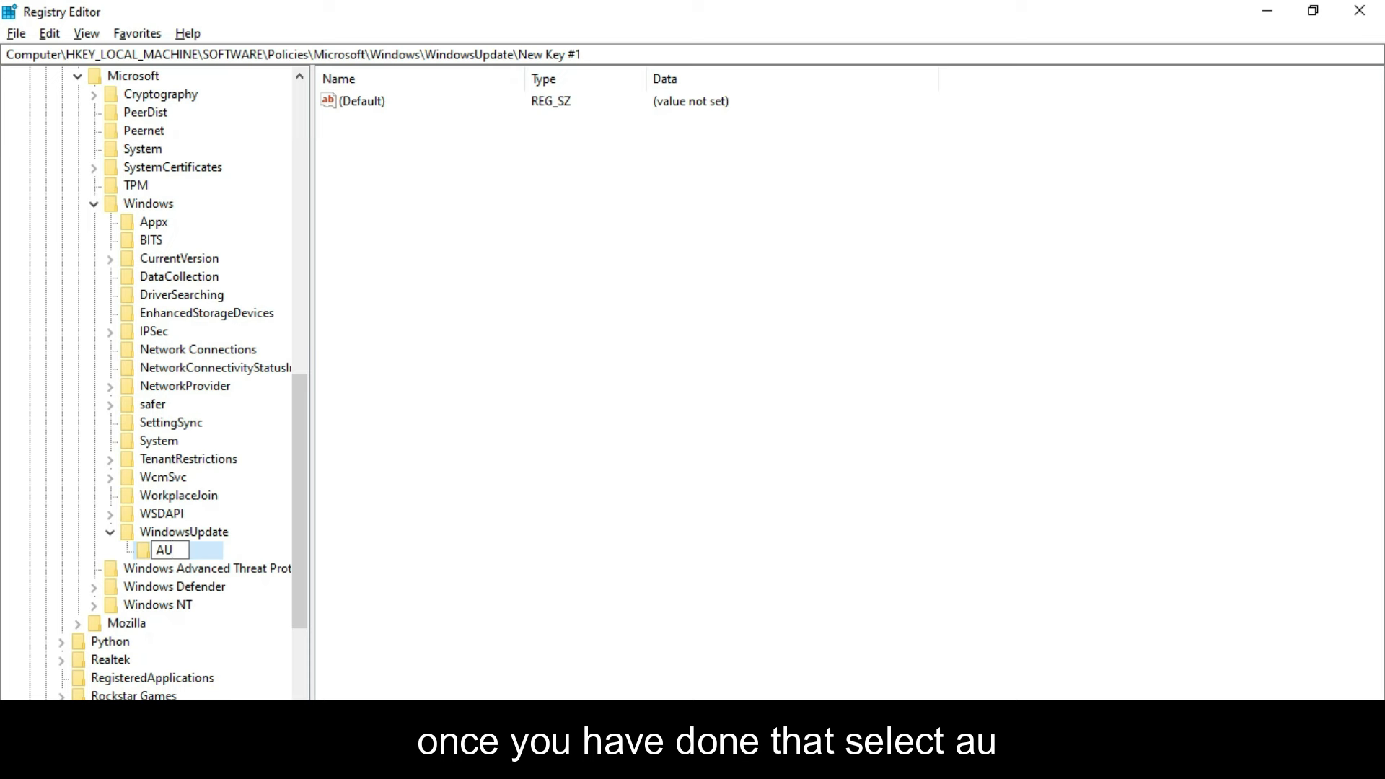
left_click(165, 551)
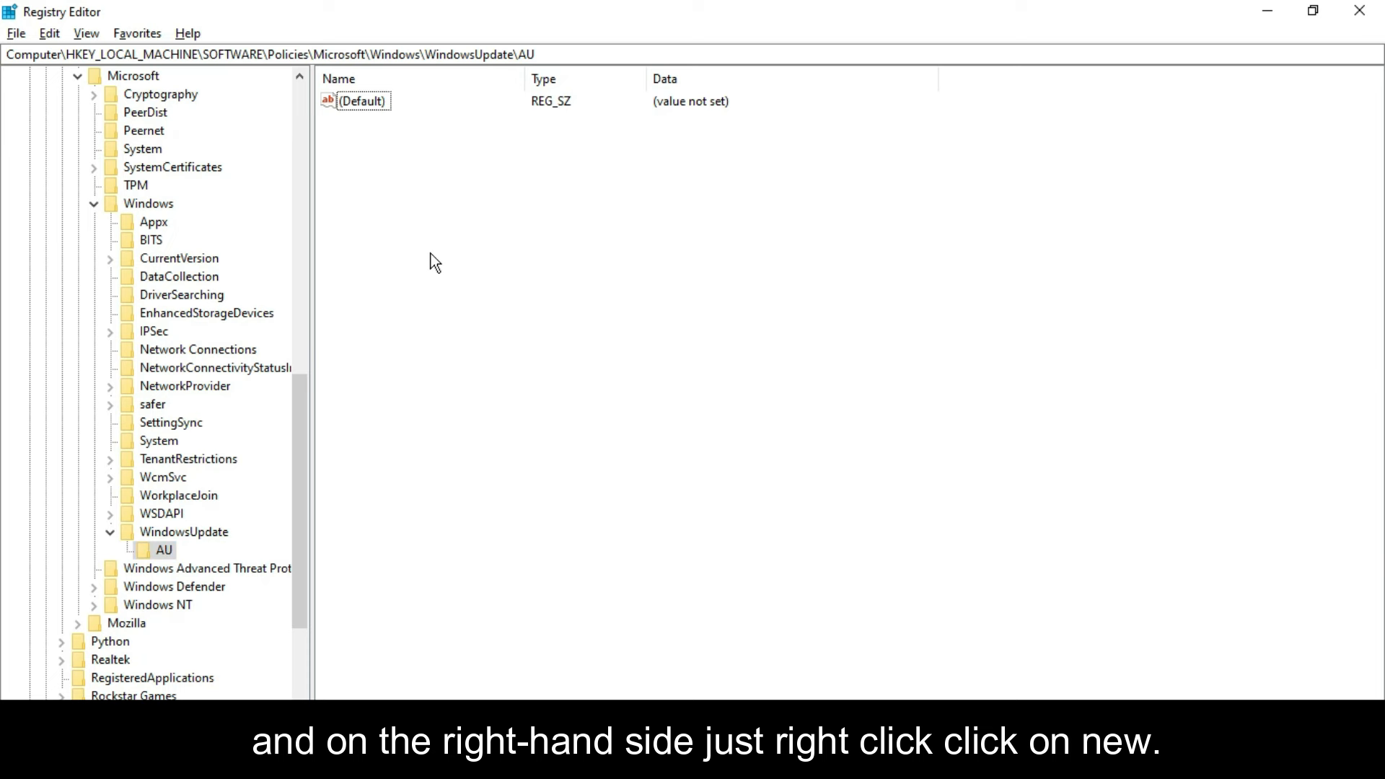
Add a DWORD (32-bit) value in AU and rename it NoAutoUpdate
right_click(433, 260)
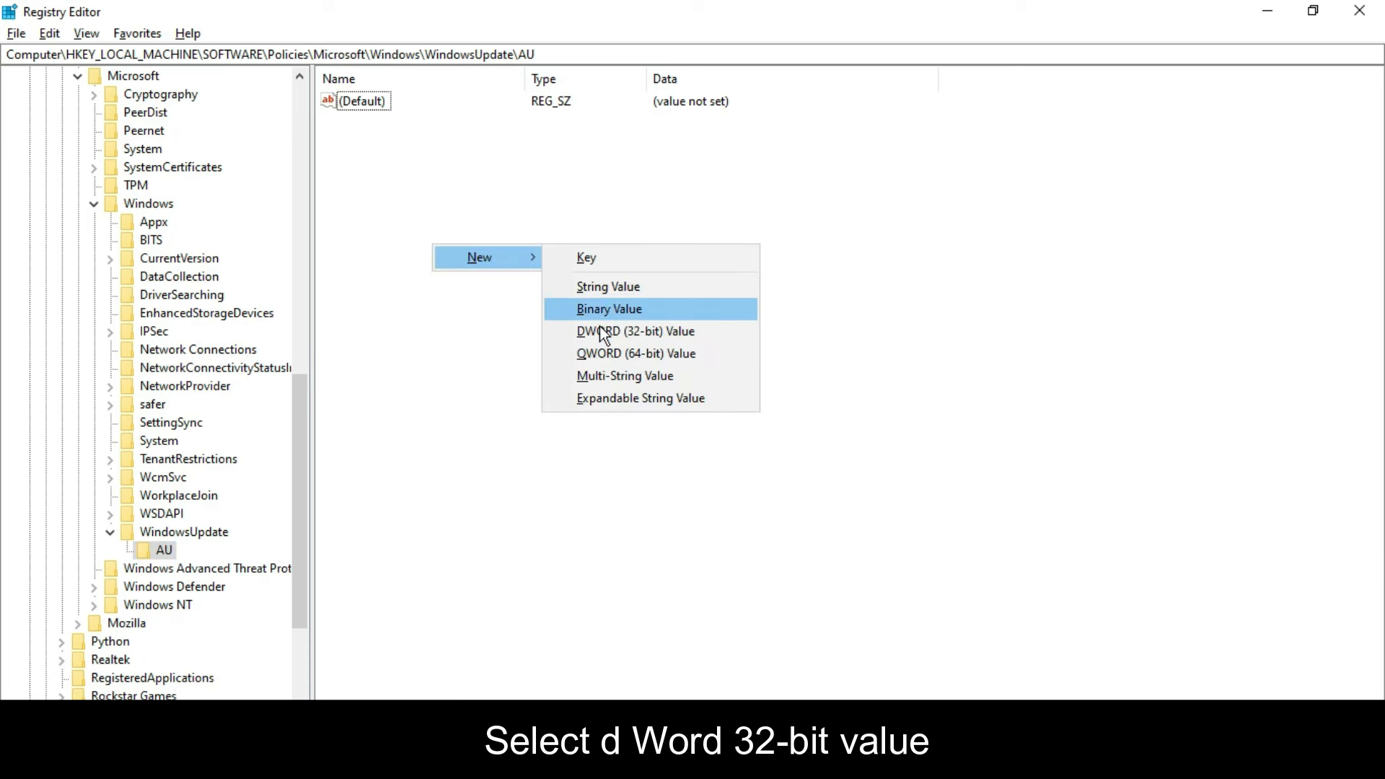
mouse_move(604, 335)
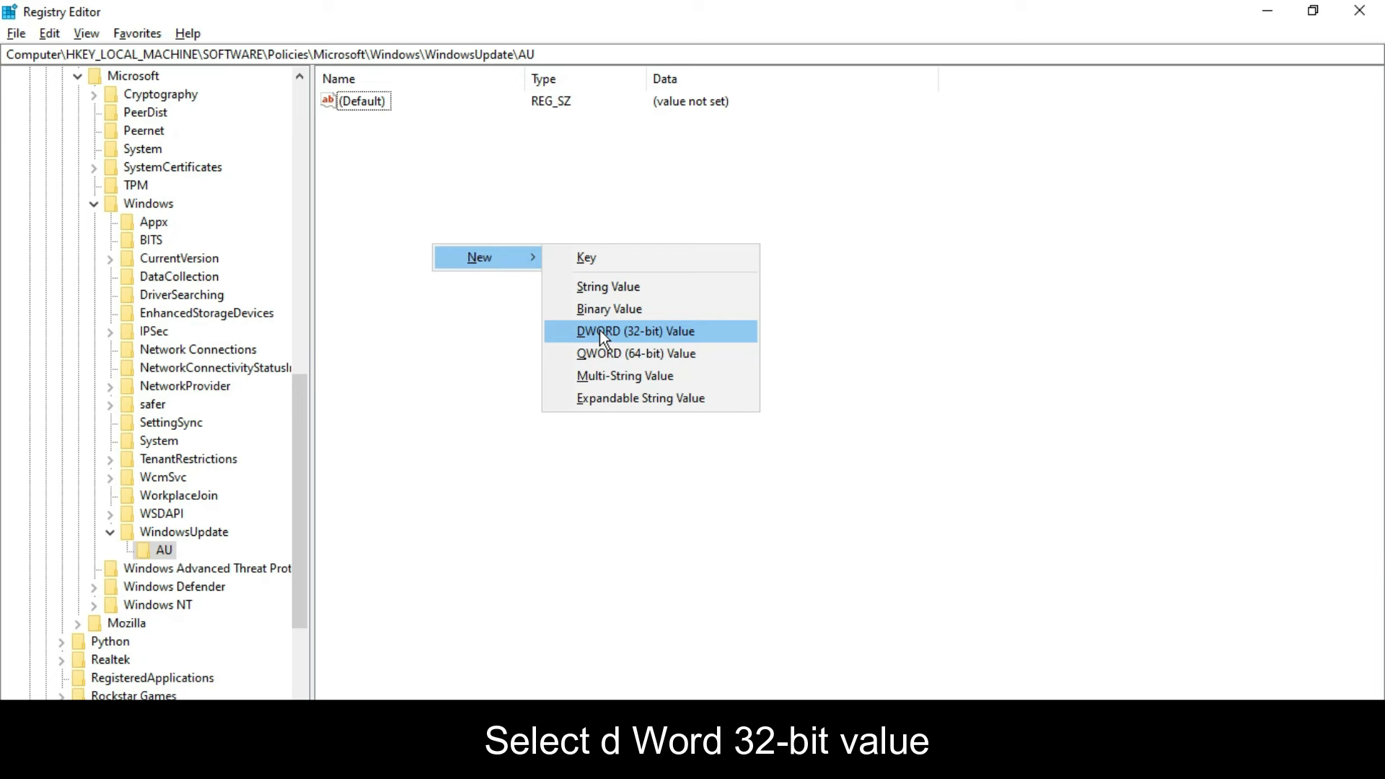
left_click(606, 331)
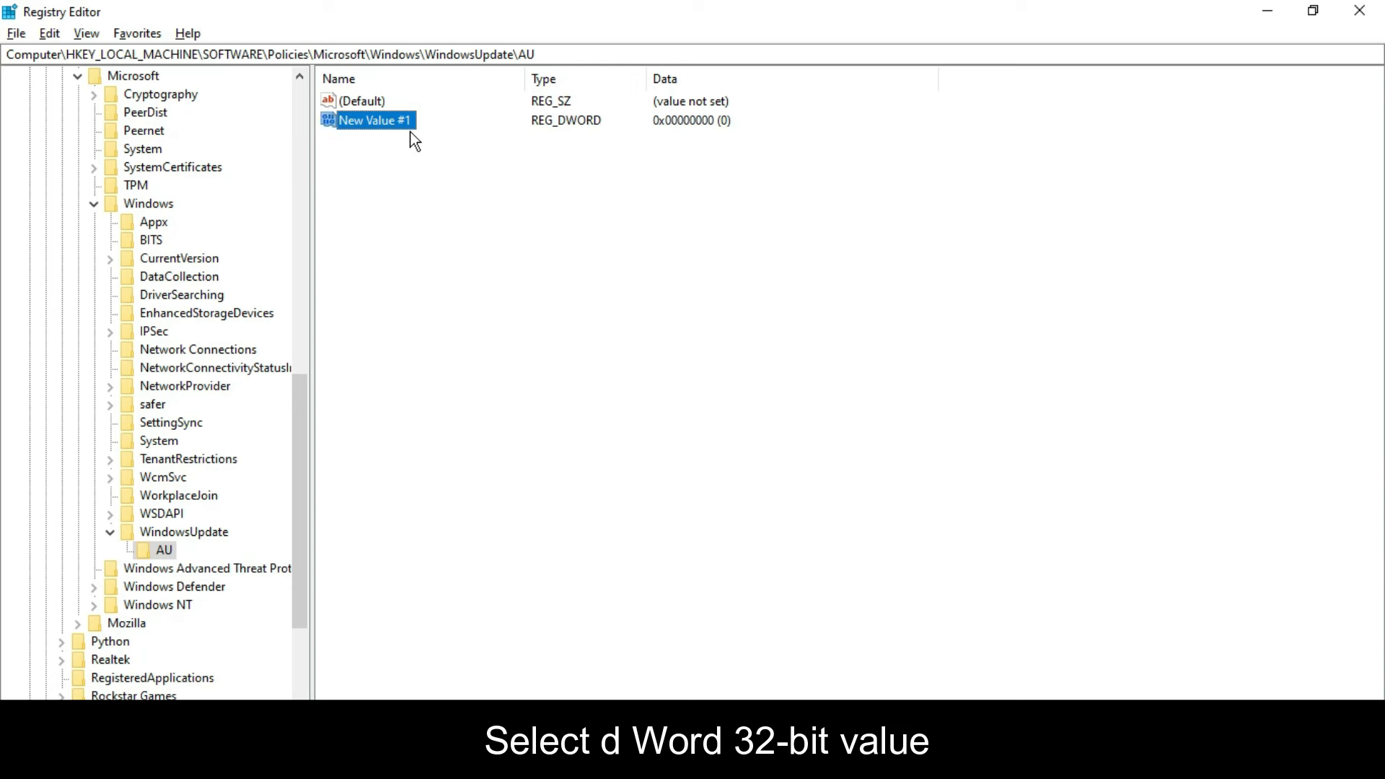
right_click(373, 120)
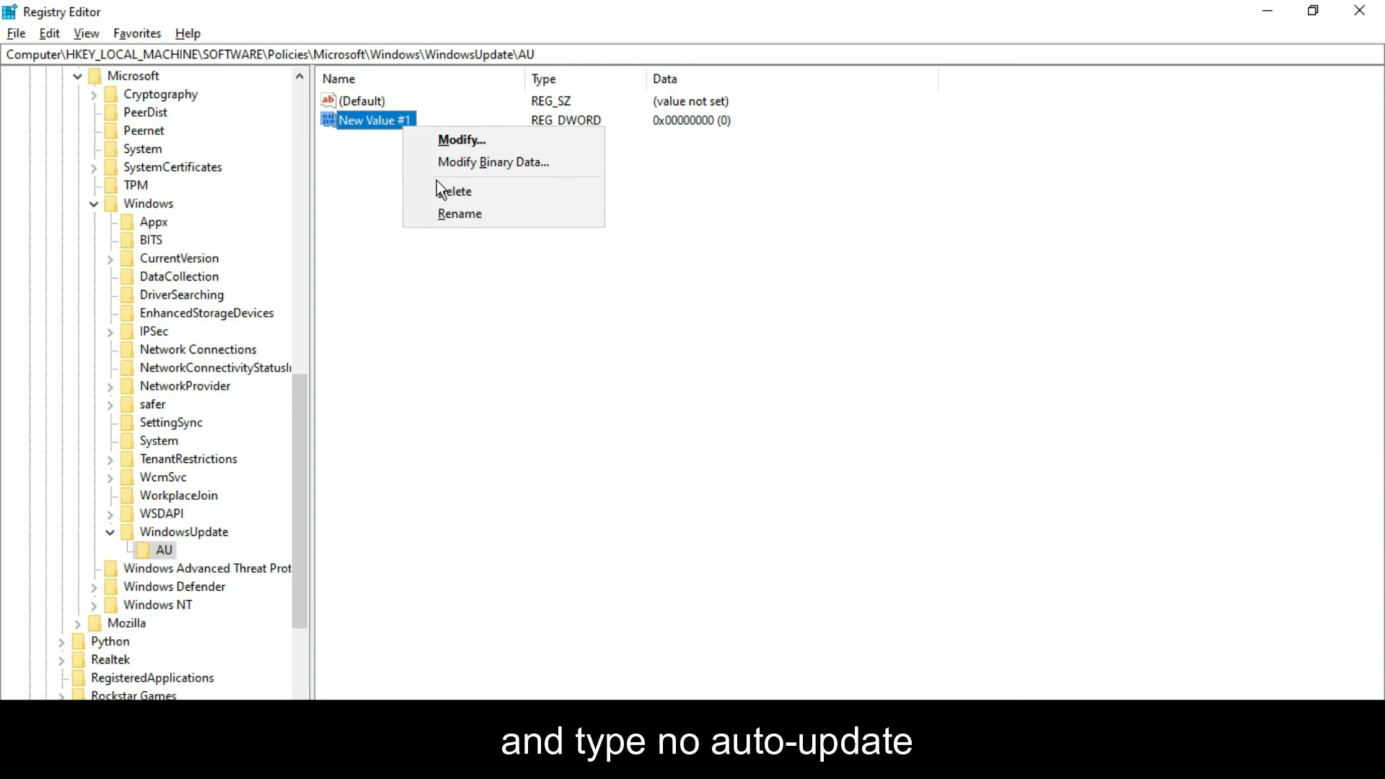
left_click(460, 214)
type("NoA")
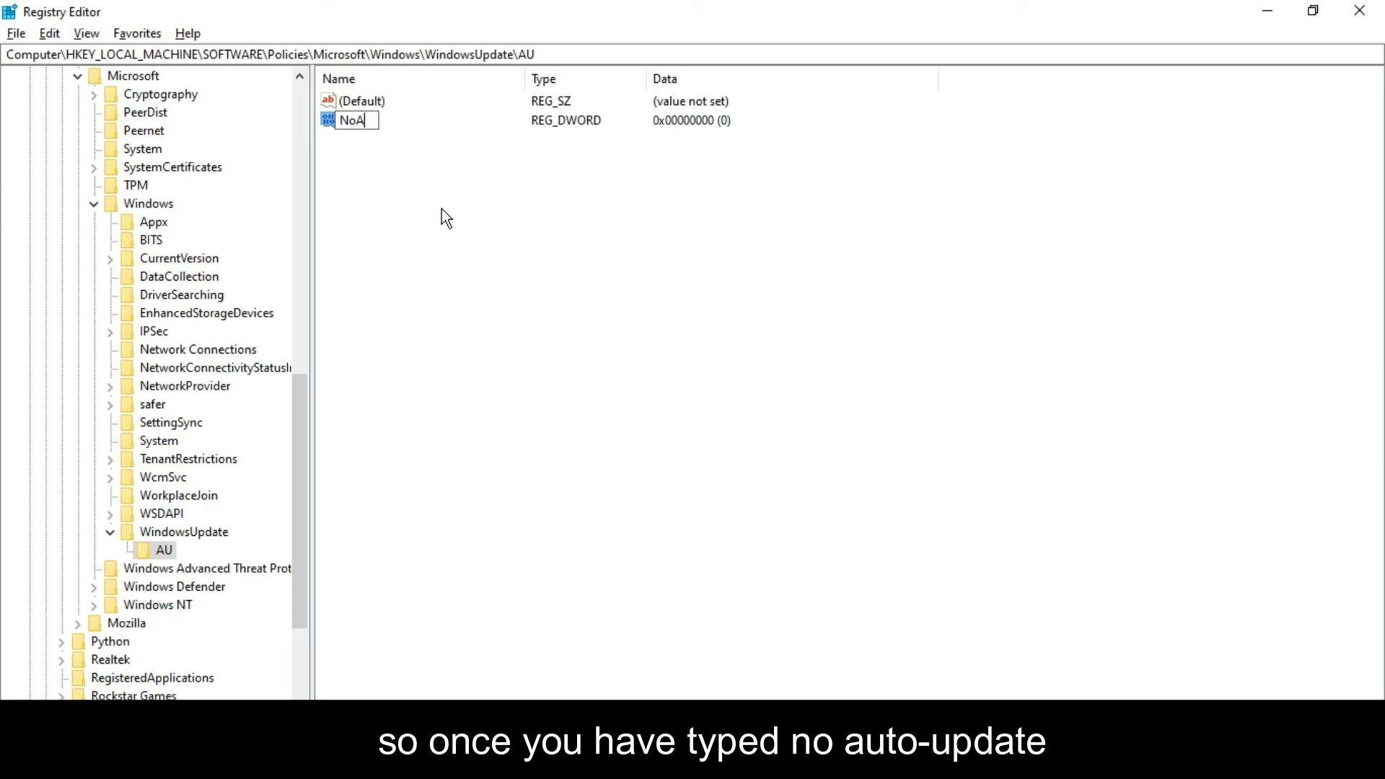
type("uto")
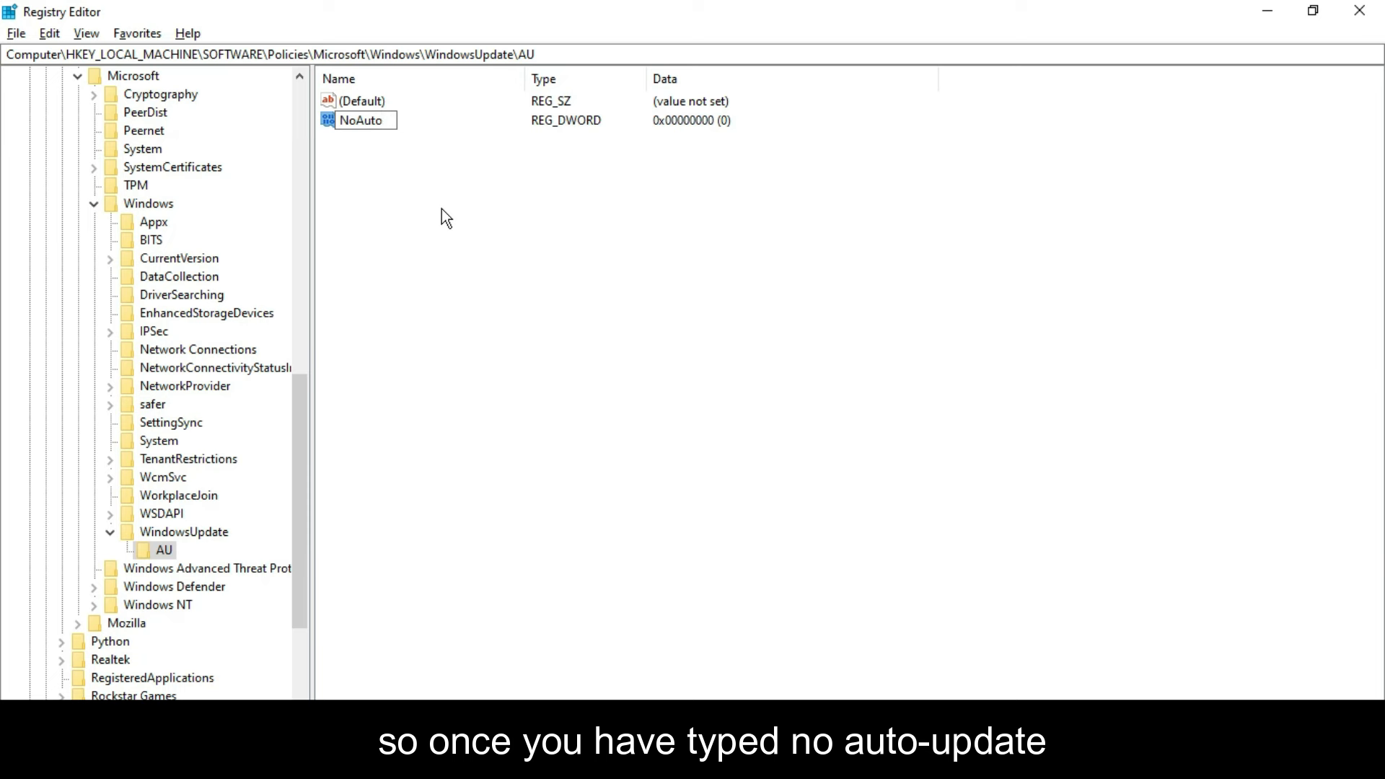
type("Update")
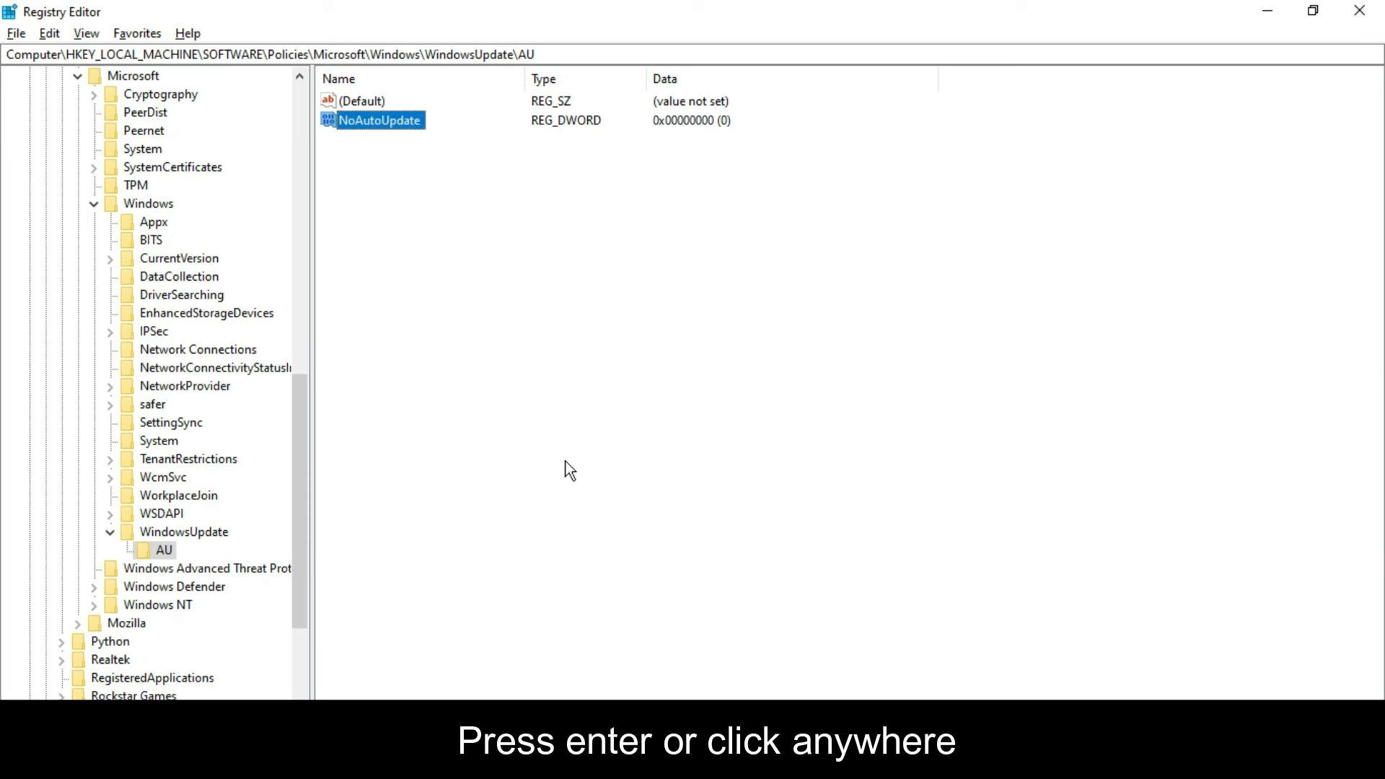
Modify NoAutoUpdate to have value data 1
right_click(379, 119)
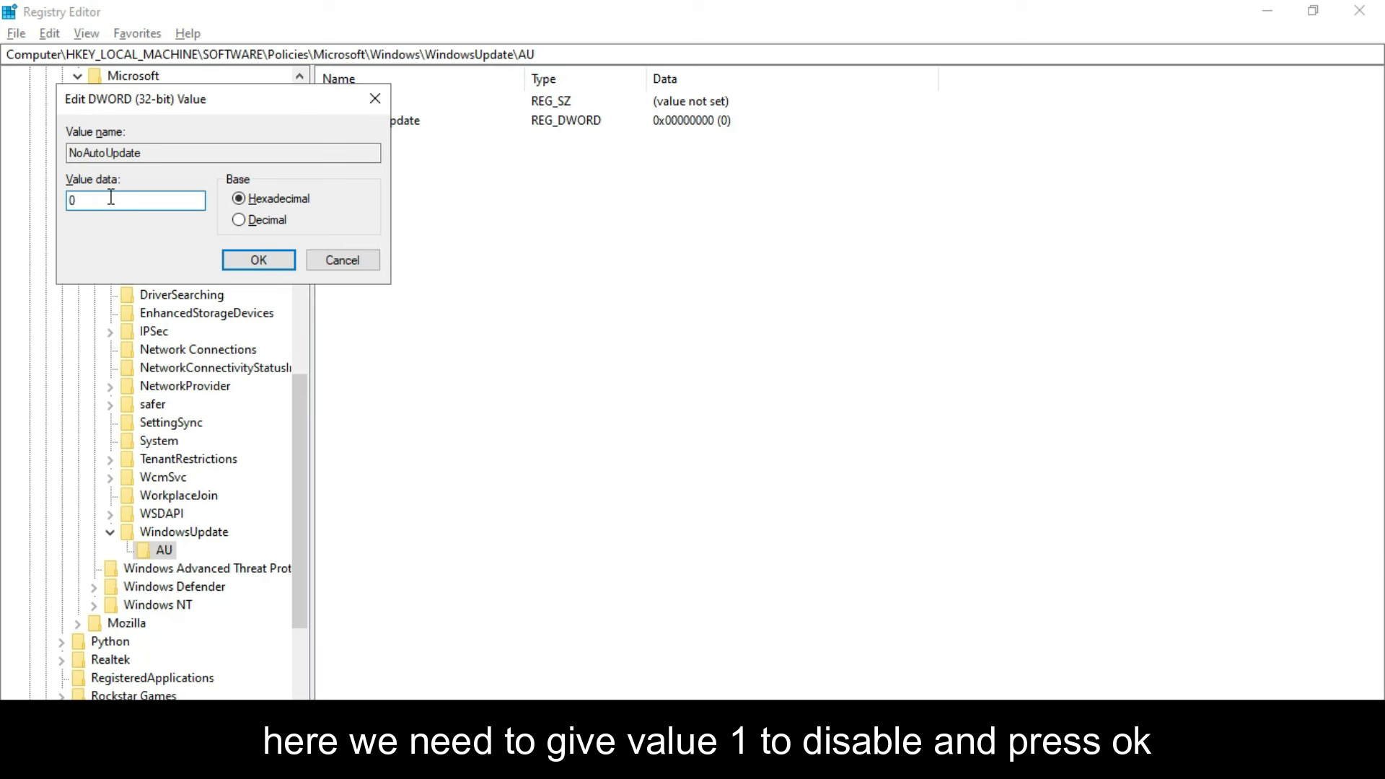
type("1")
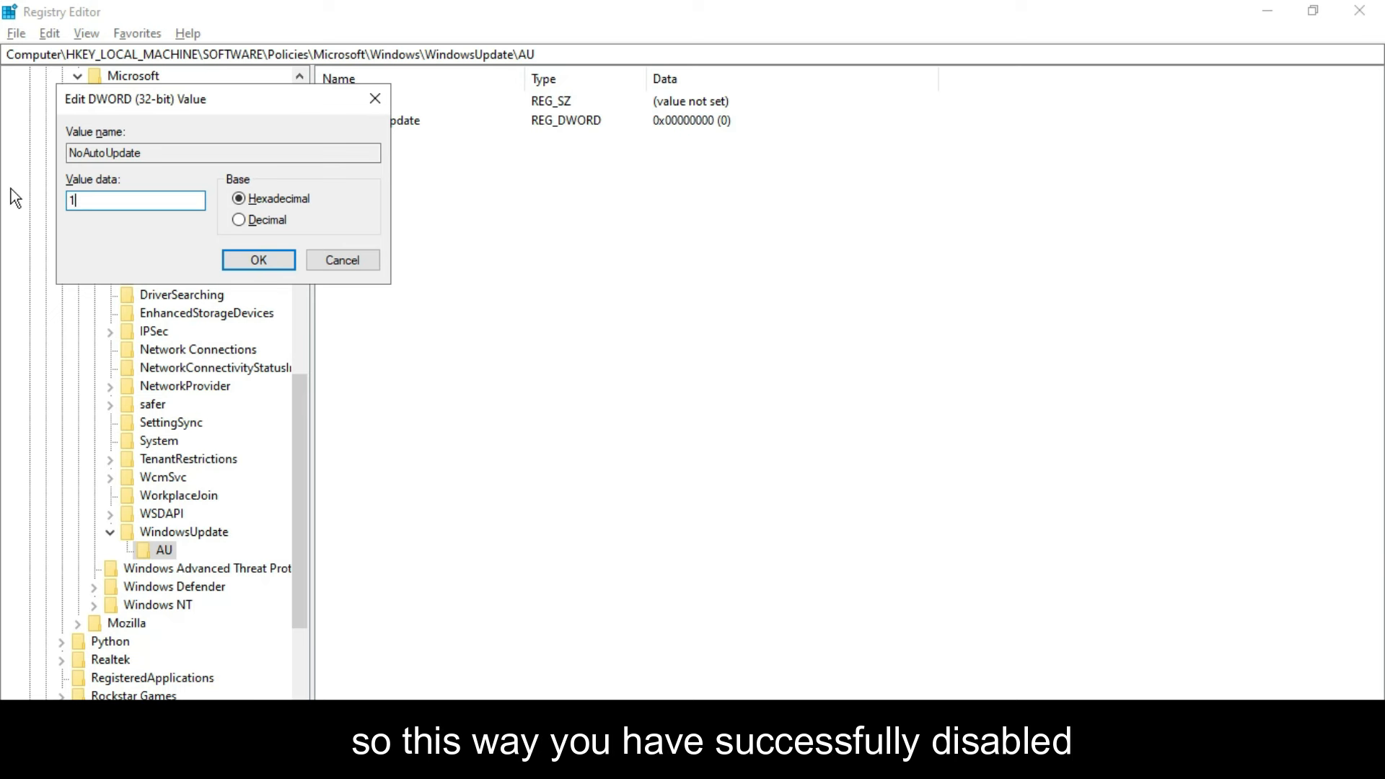
left_click(258, 260)
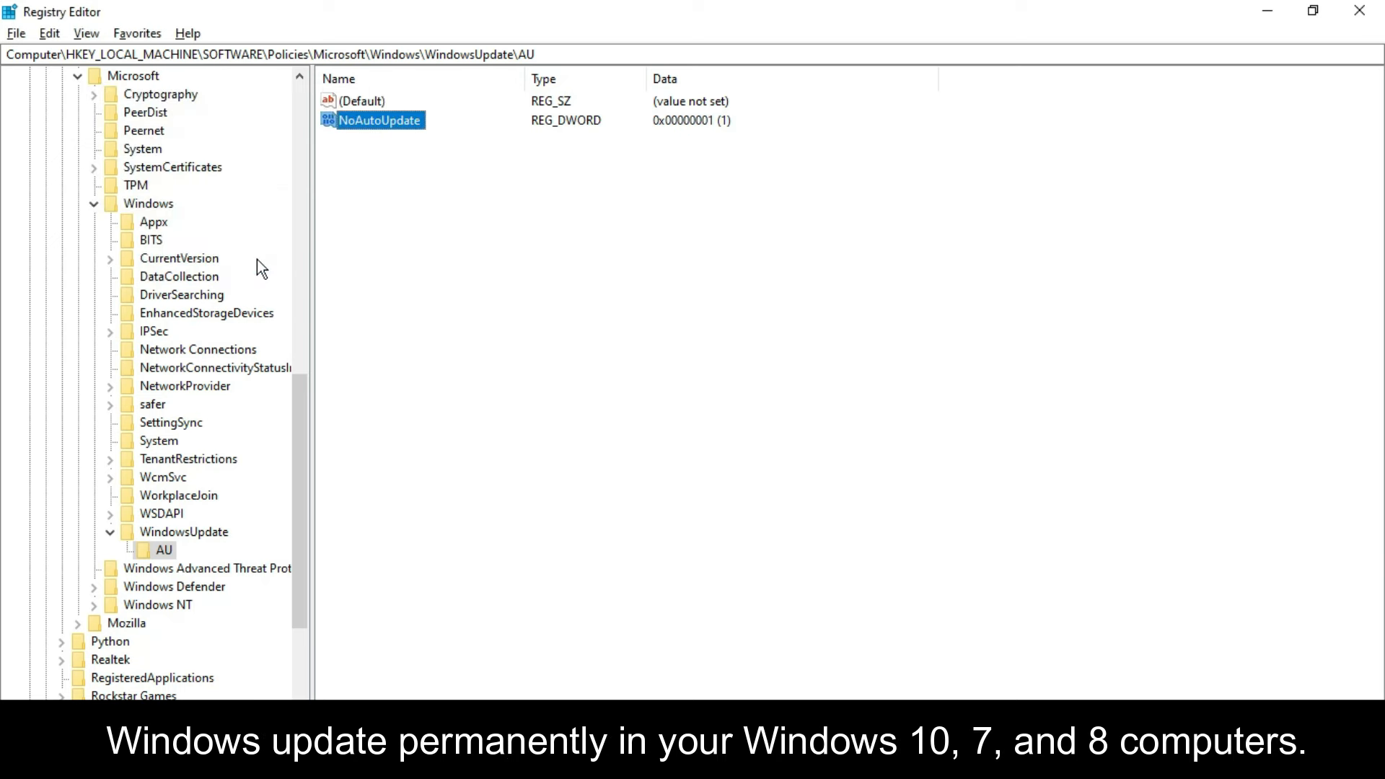